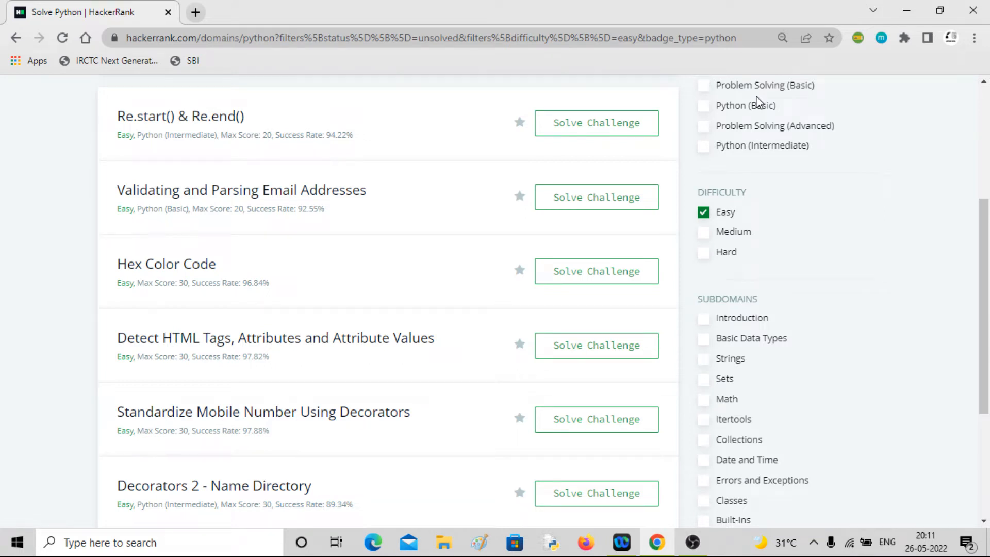
mouse_move(228, 346)
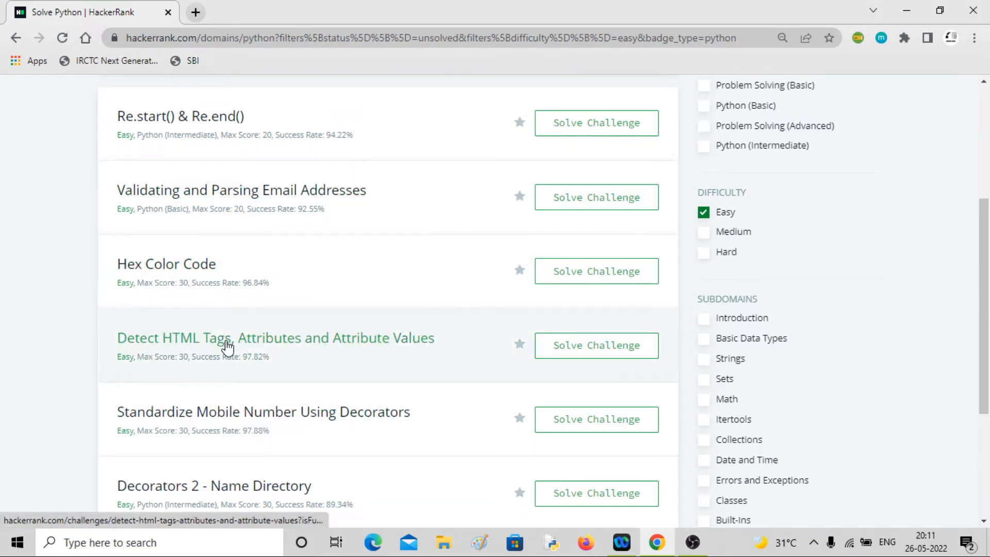
mouse_move(454, 352)
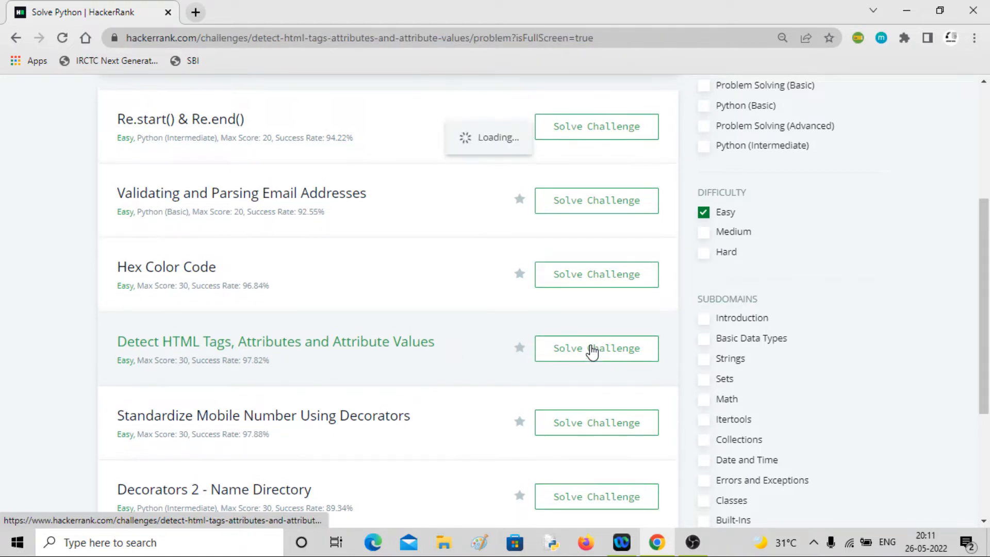
click(596, 348)
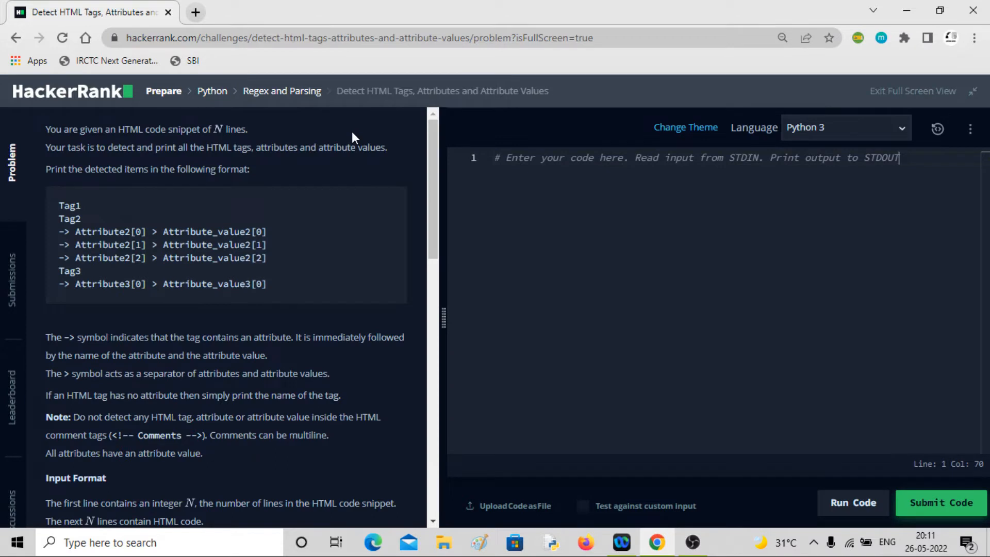
mouse_move(513, 112)
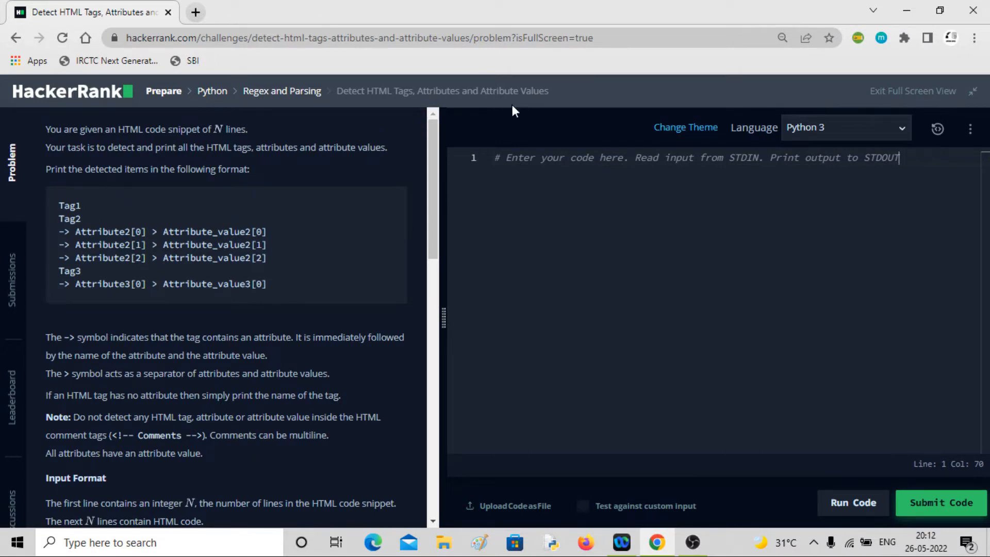
mouse_move(87, 142)
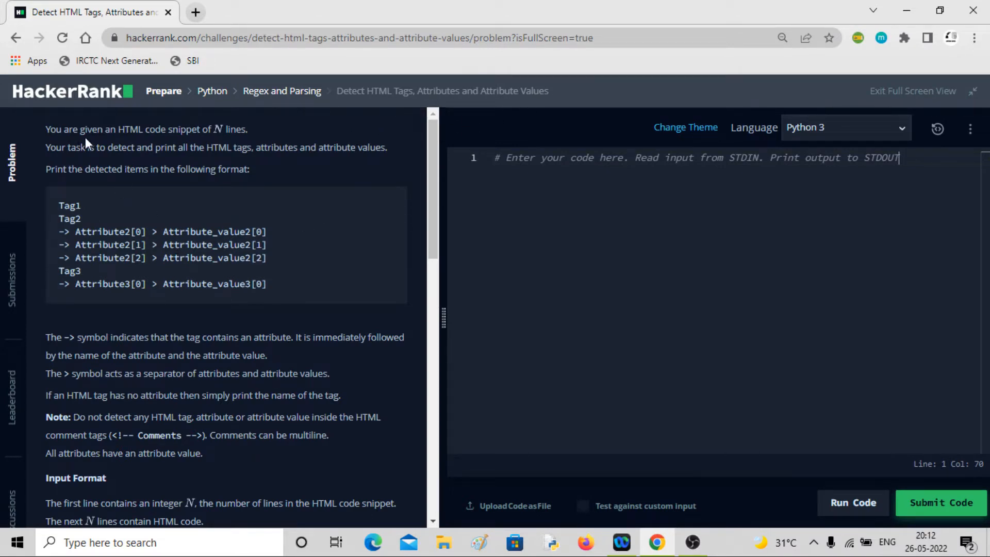
drag(92, 129, 249, 129)
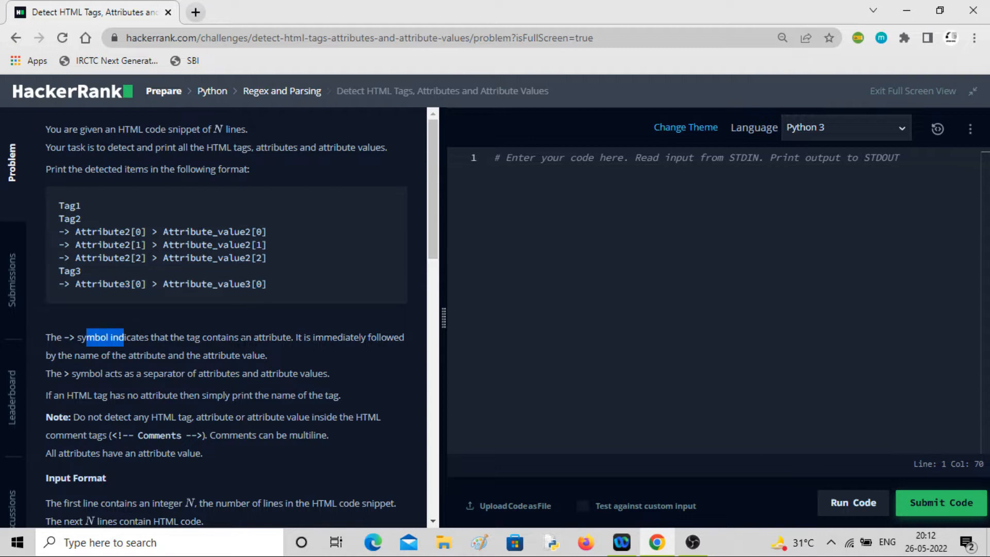
scroll(down, 3)
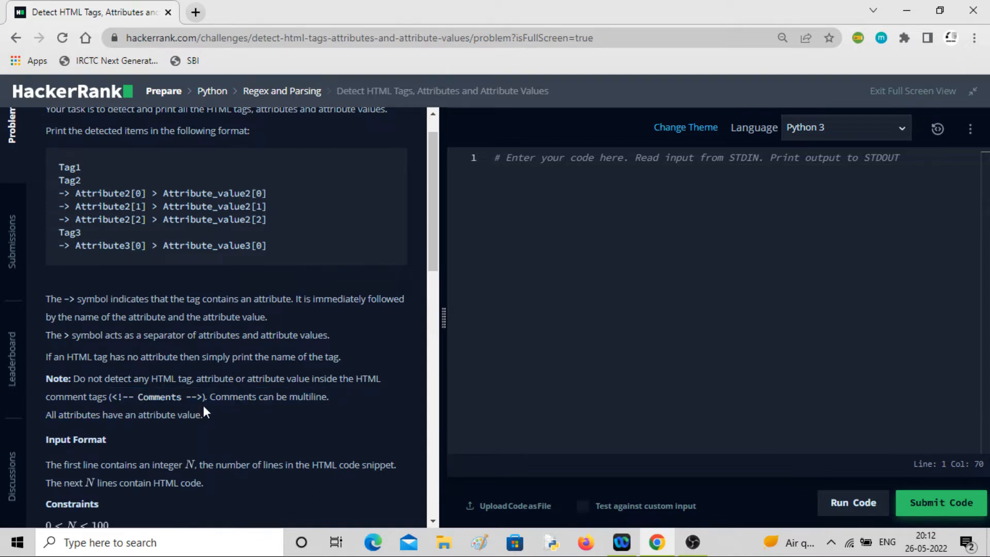
scroll(down, 3)
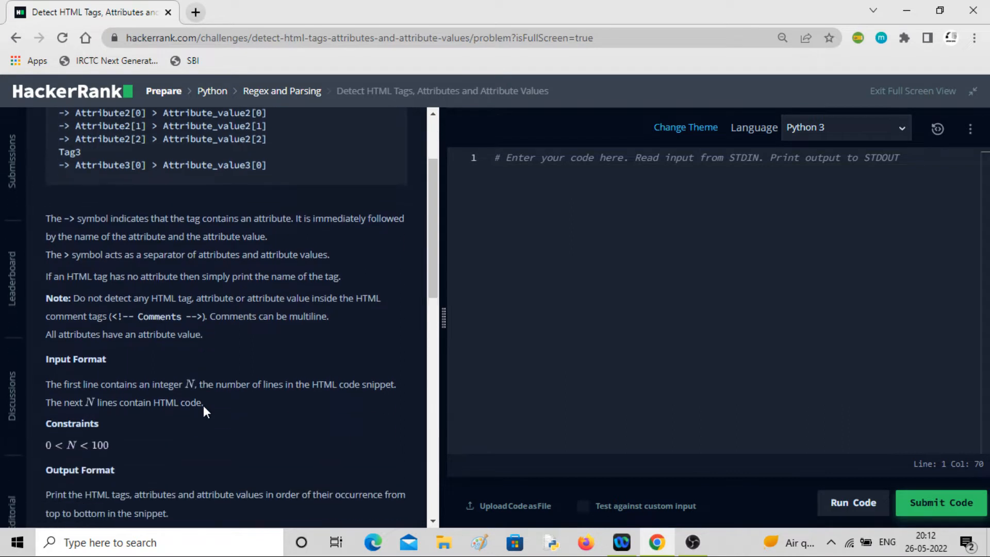
scroll(down, 3)
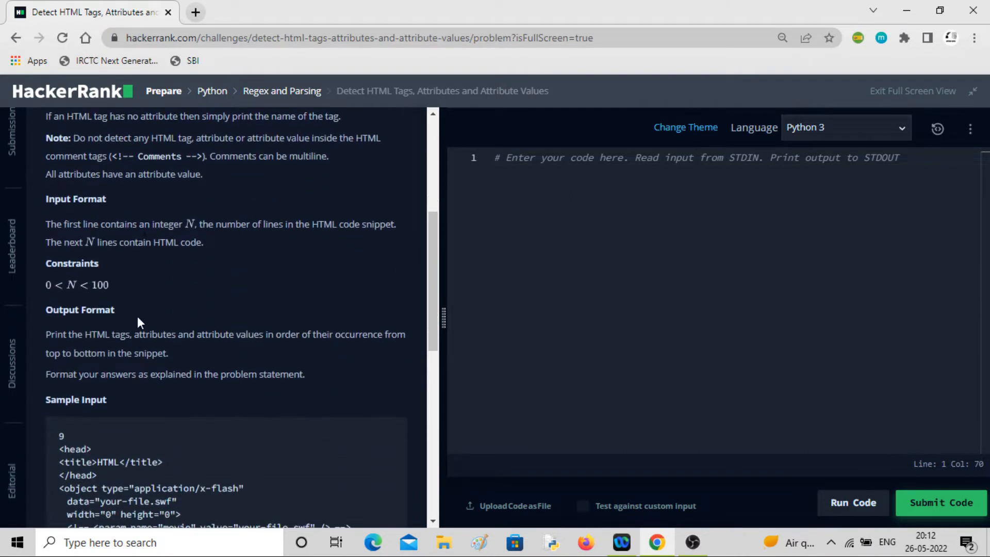
drag(133, 225, 234, 225)
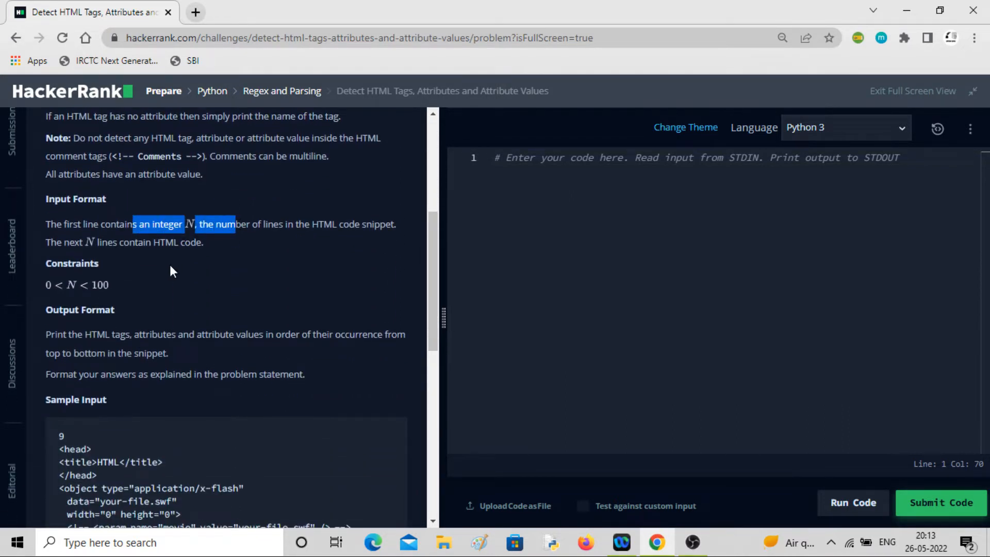
scroll(down, 3)
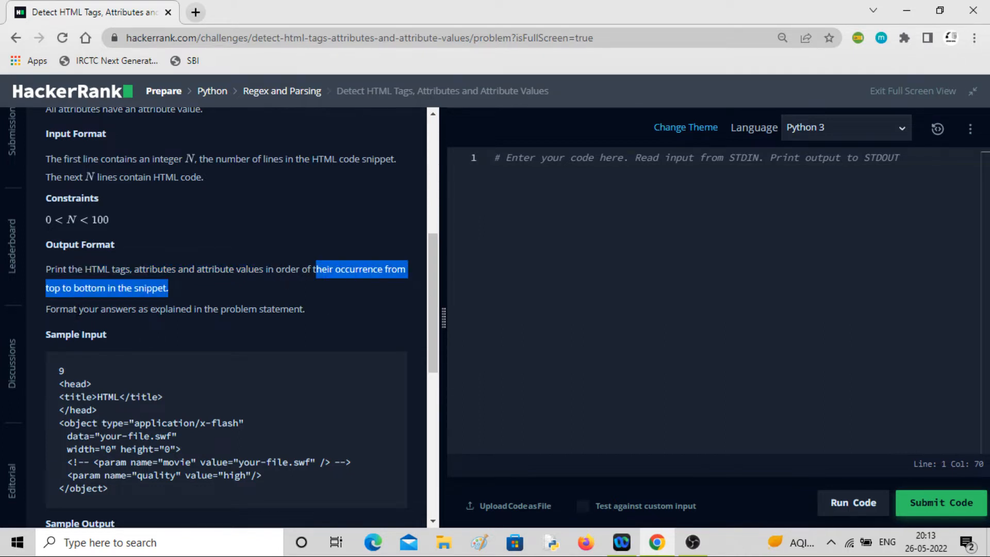
scroll(down, 3)
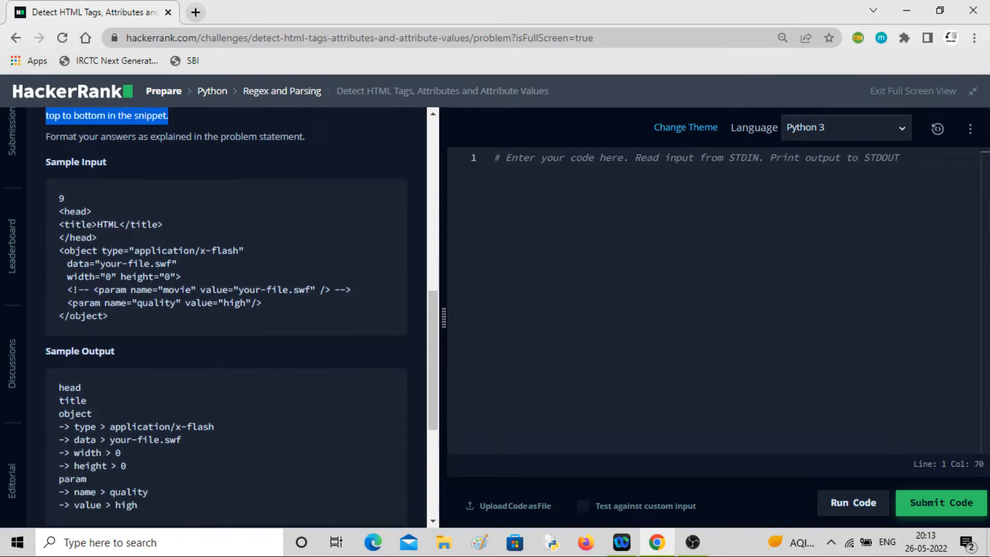
click(61, 198)
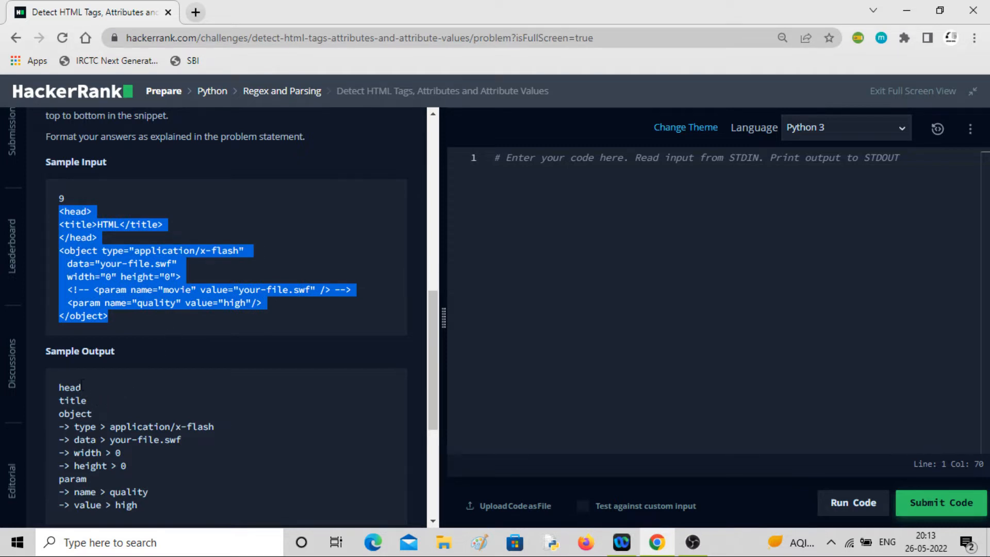
double_click(70, 387)
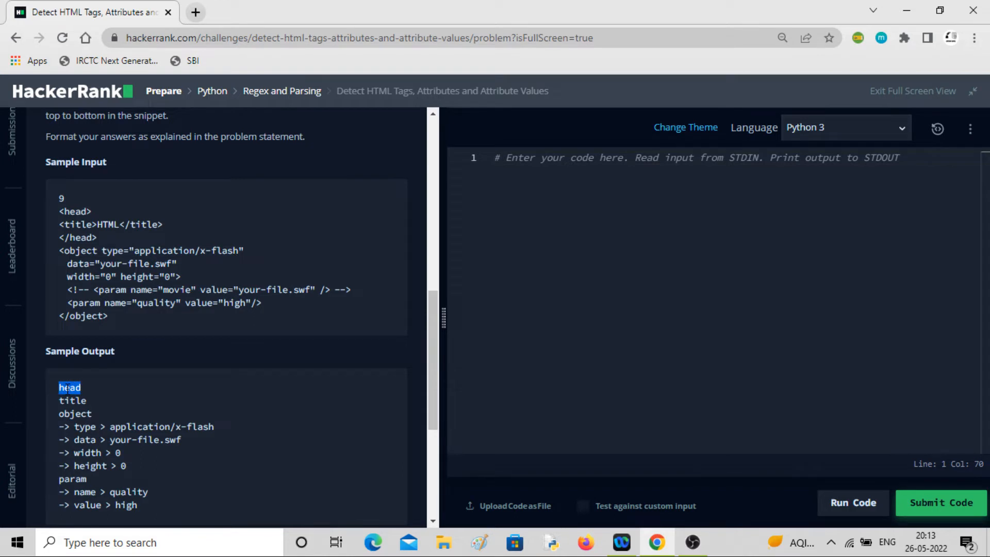
mouse_move(86, 377)
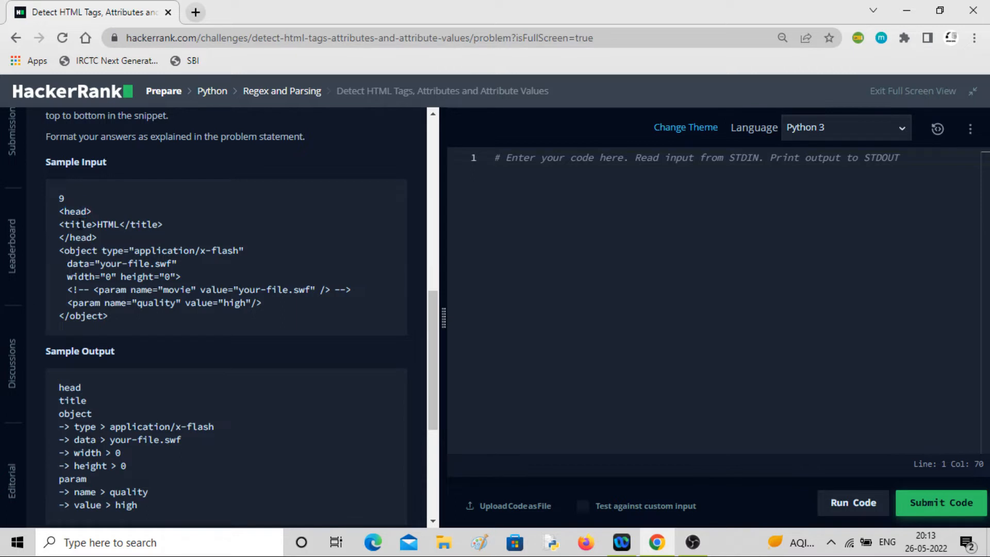
double_click(144, 224)
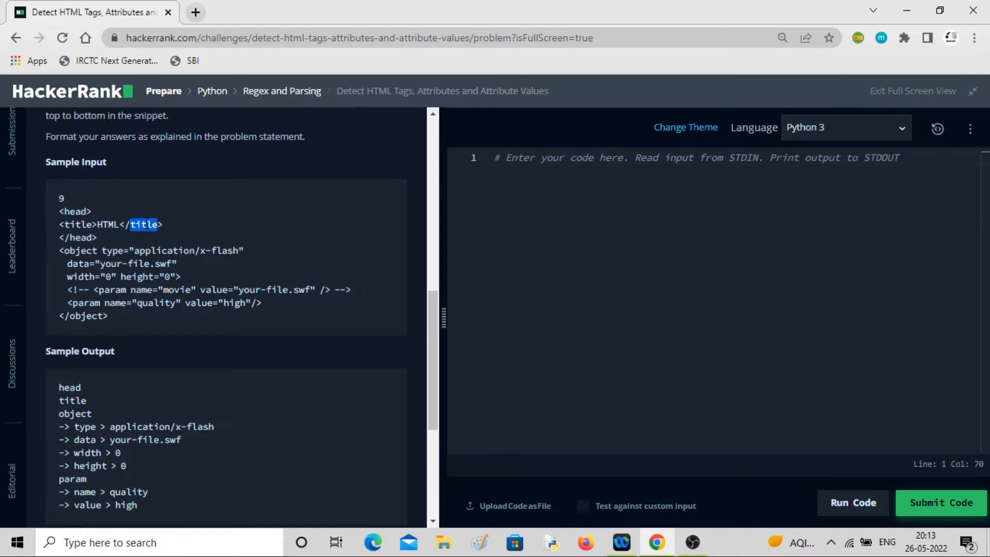
double_click(80, 238)
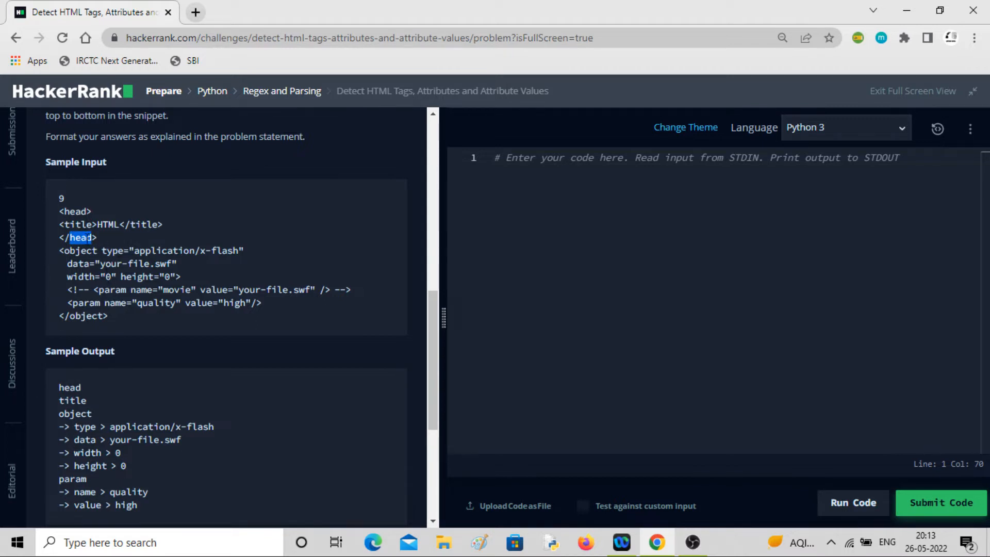
double_click(144, 224)
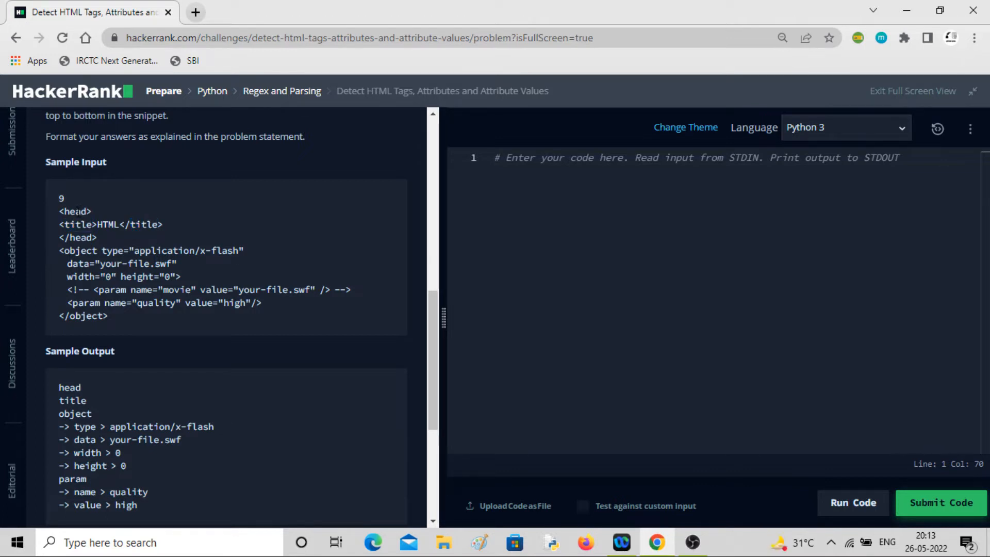
double_click(70, 387)
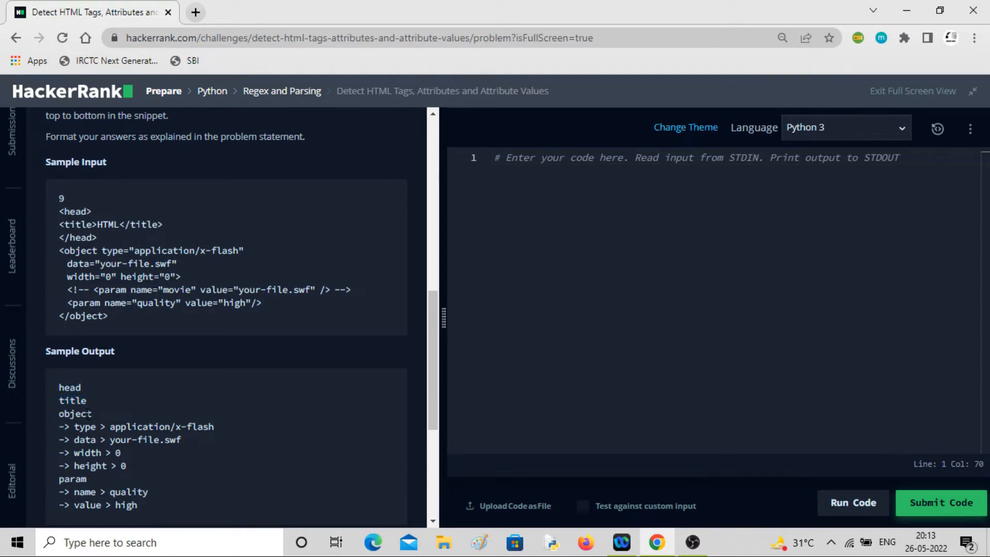
double_click(74, 413)
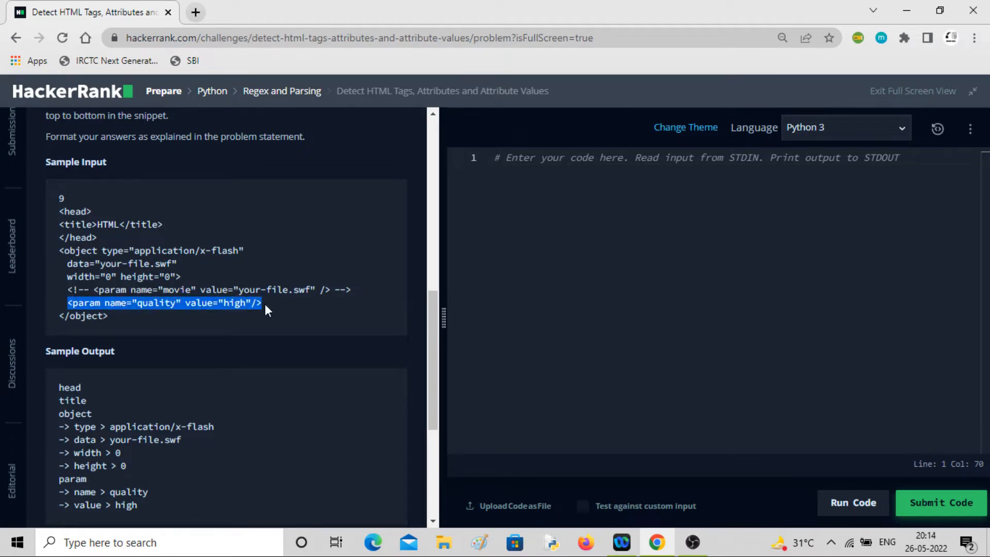
click(265, 310)
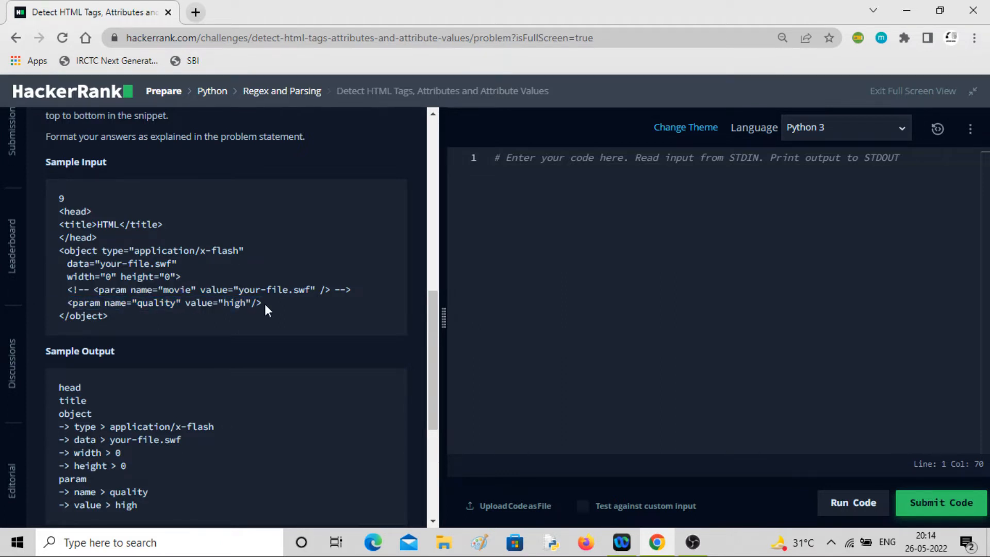
double_click(85, 304)
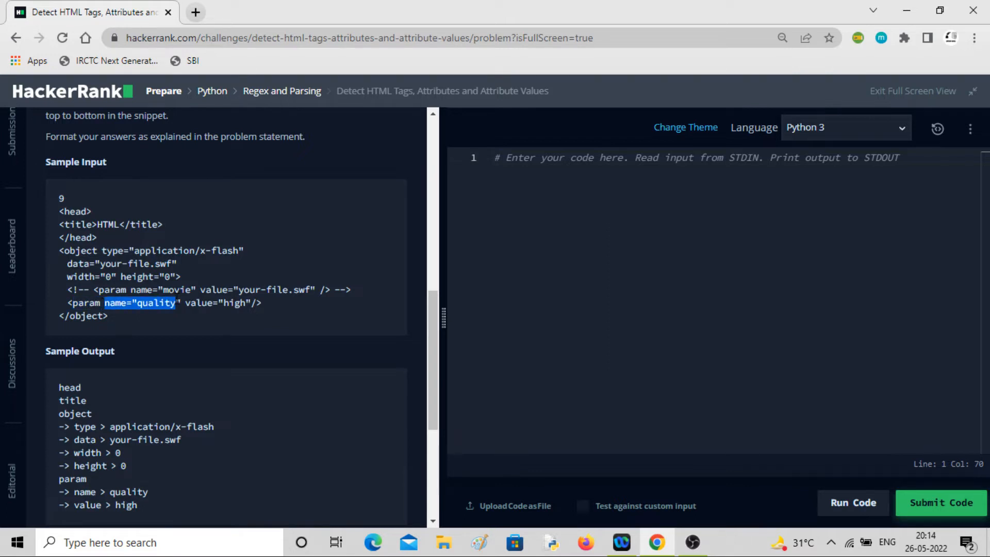
double_click(218, 302)
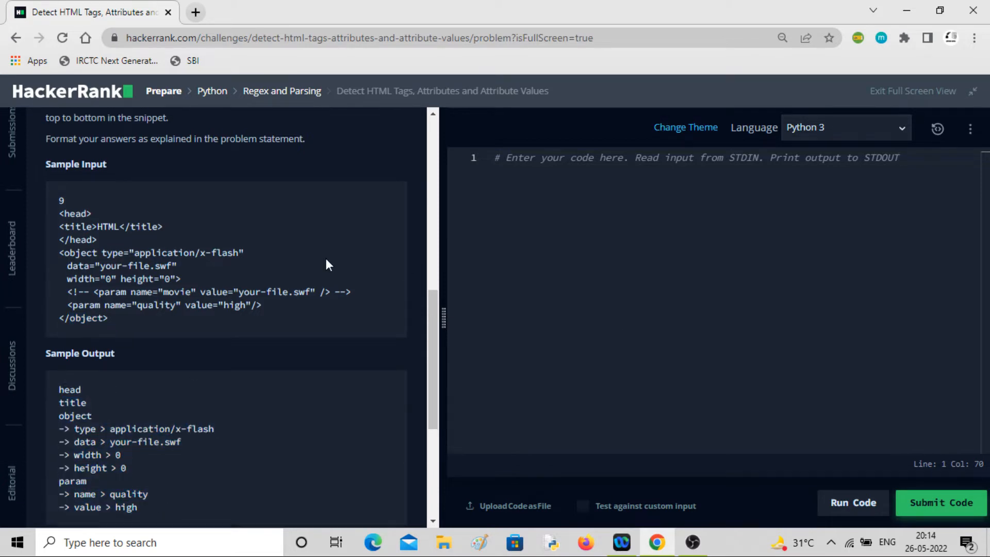
- Complete the import line 'from html.parser import HTMLParser'
scroll(up, 3)
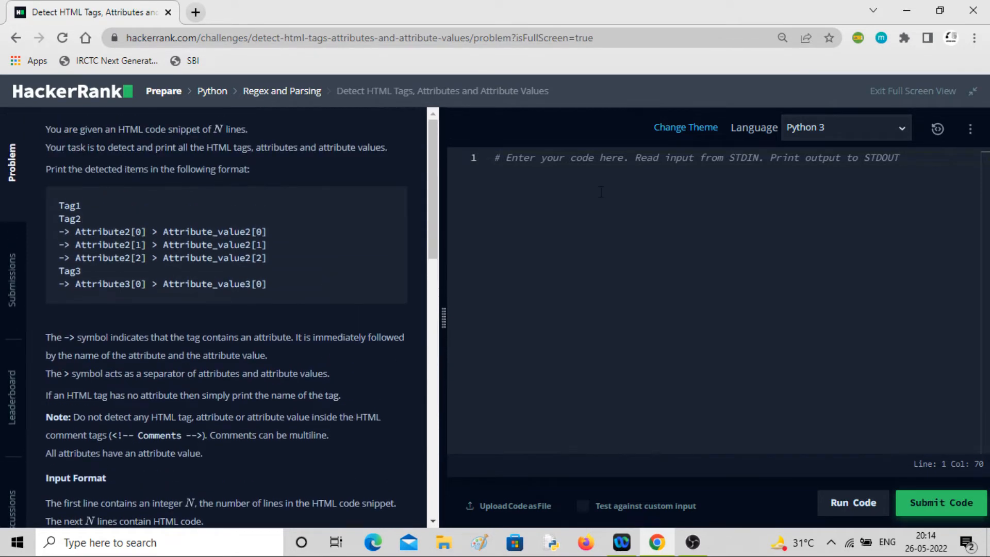
mouse_move(490, 170)
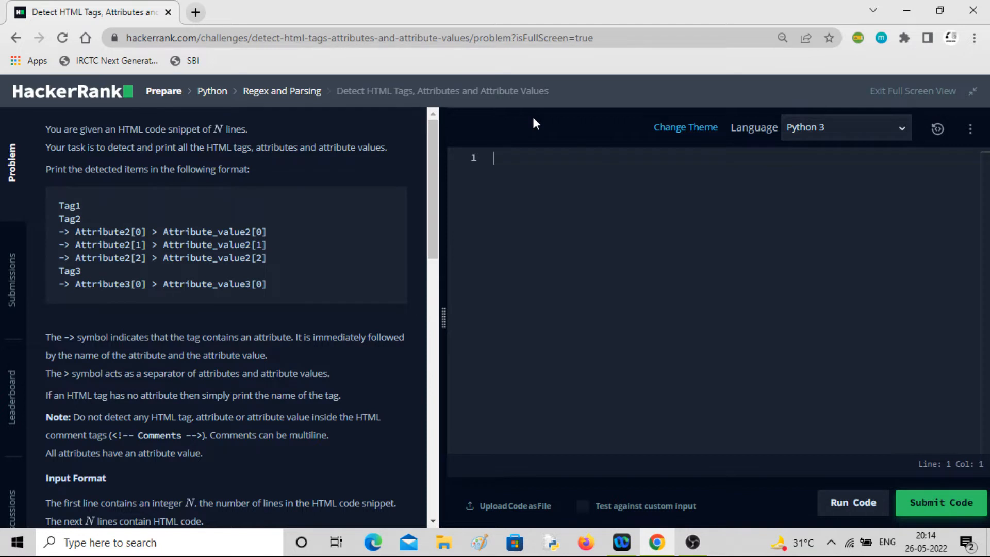
text(fr)
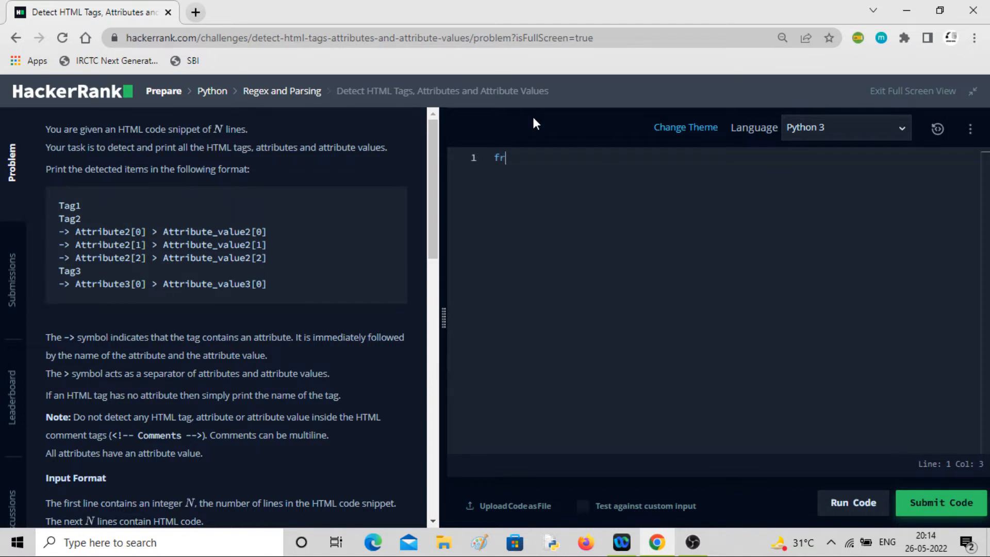
text(om htm)
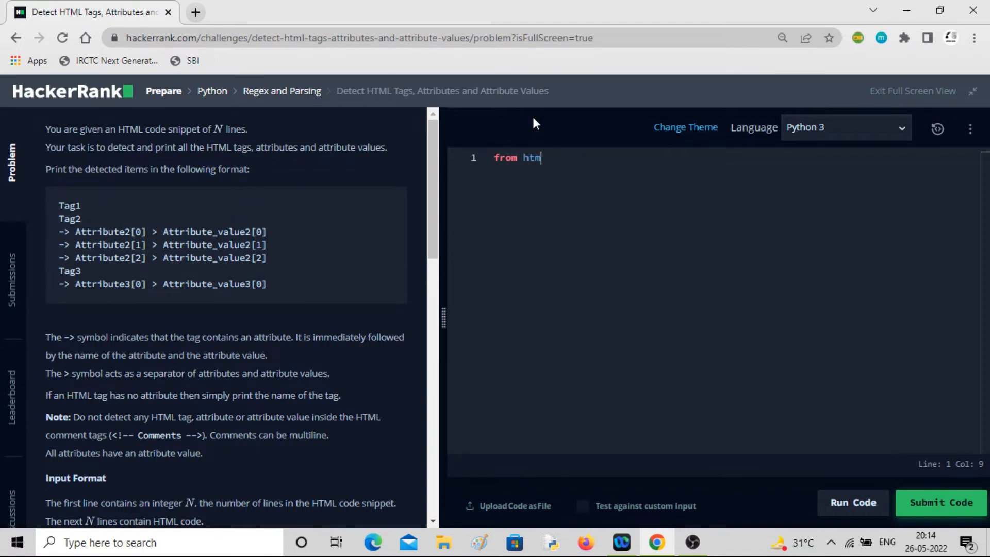
text(.p)
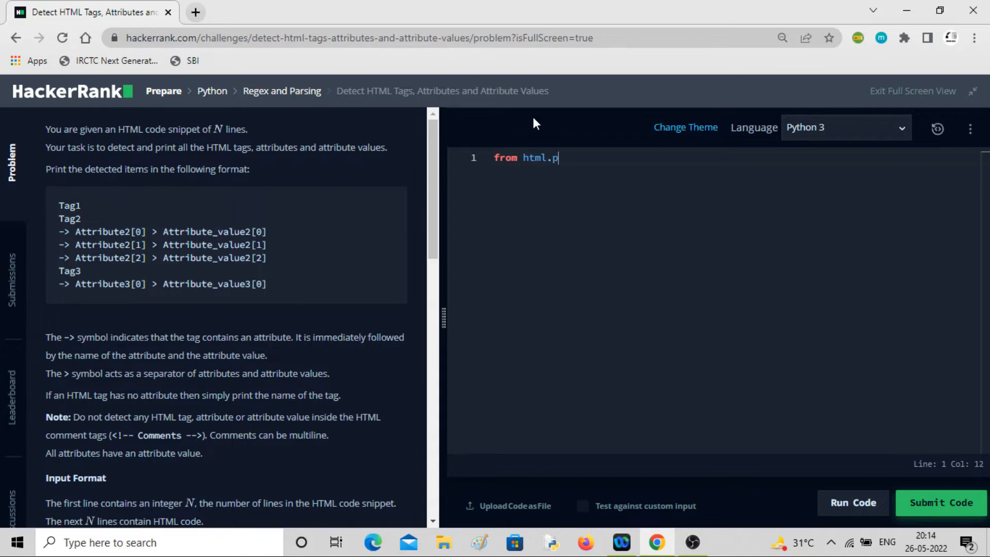
text(arser i)
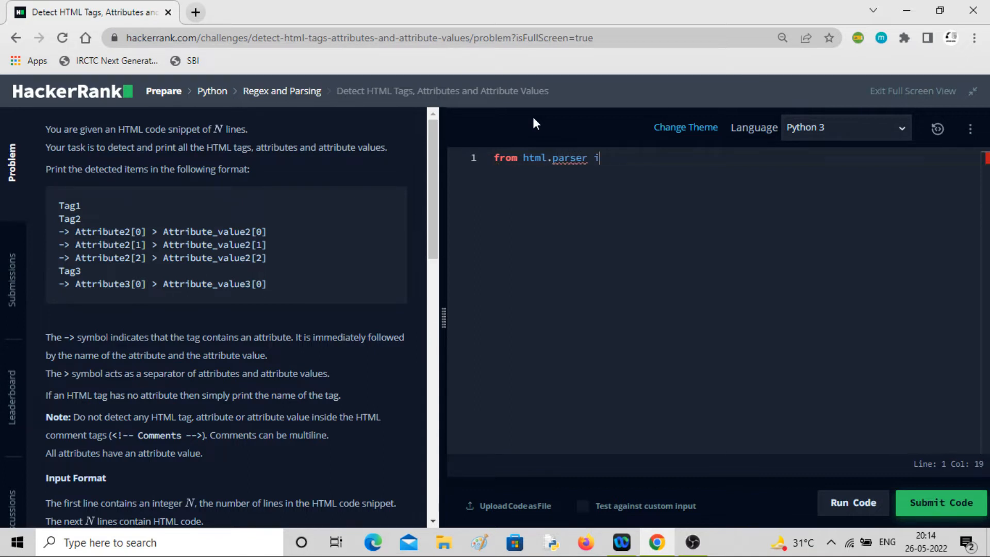
text(mport)
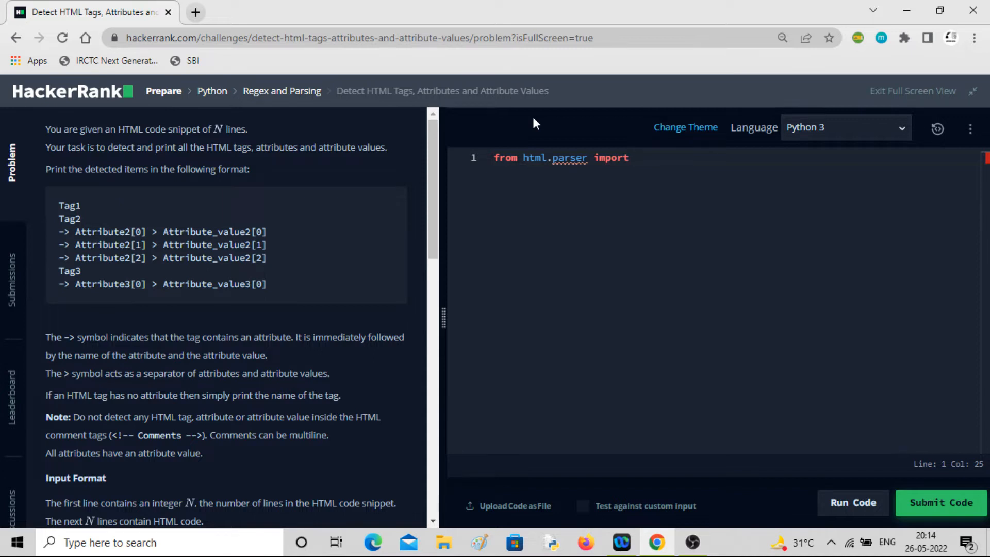
text(HTML)
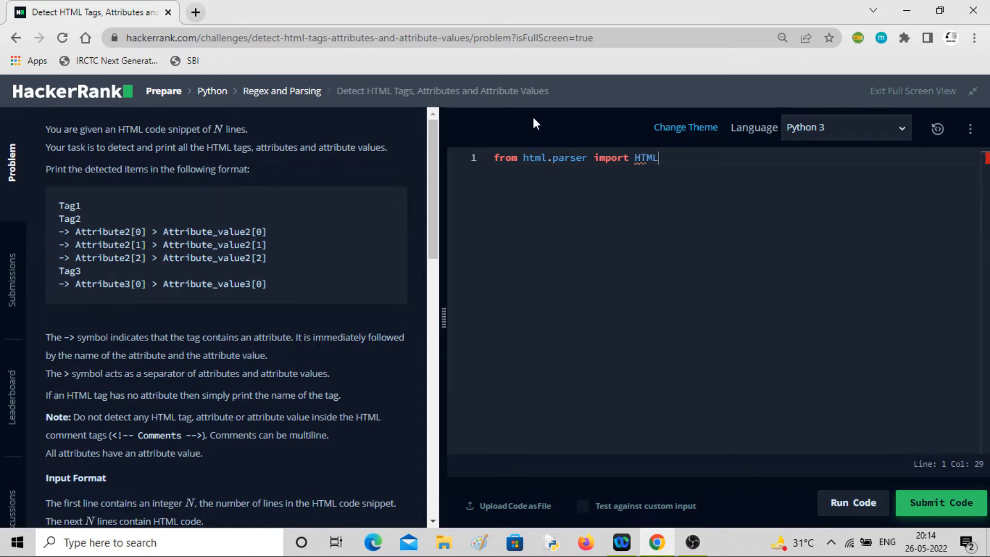
text(Pars)
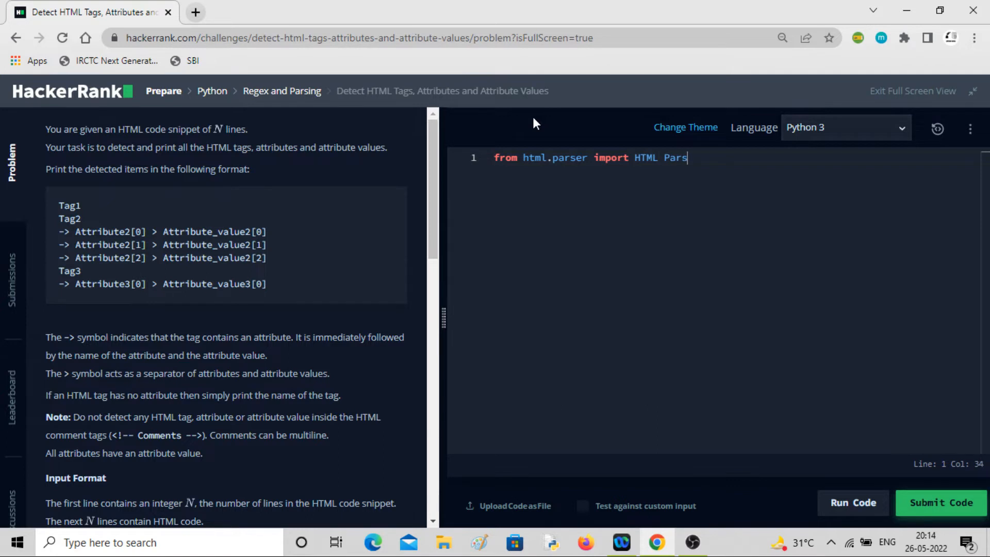
text(er)
text(c)
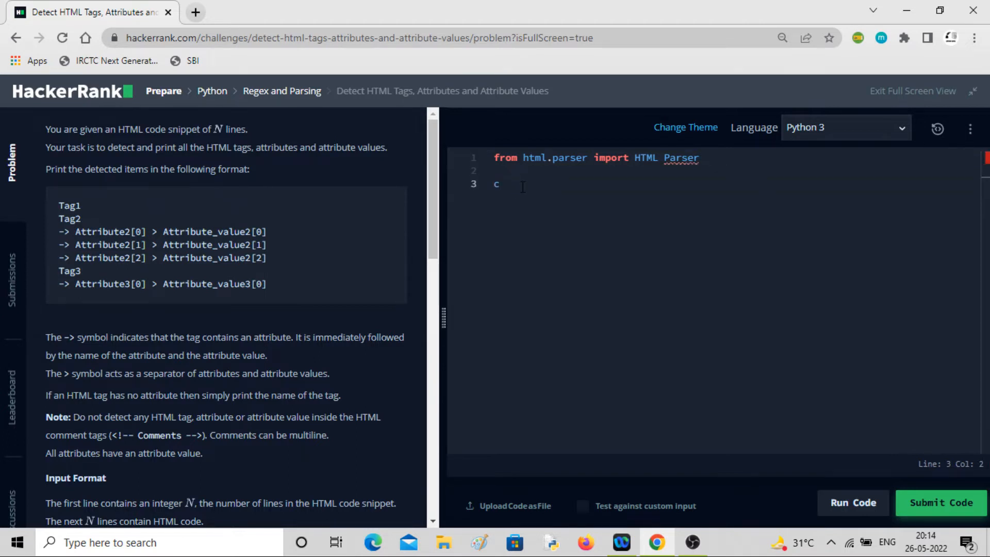
- Type the class header 'class MyHTMLParser(HTMLParser)' on line 3
text(lass)
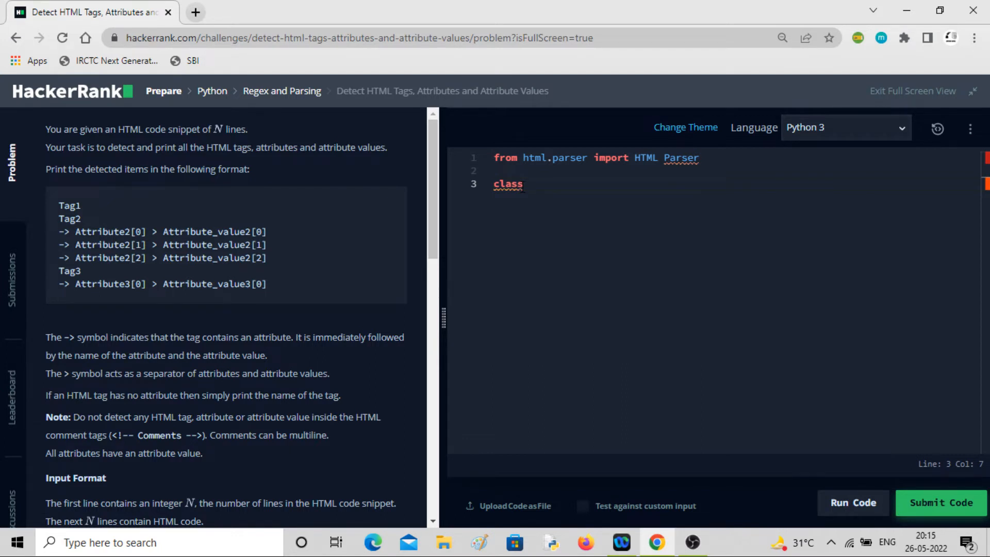
text(My)
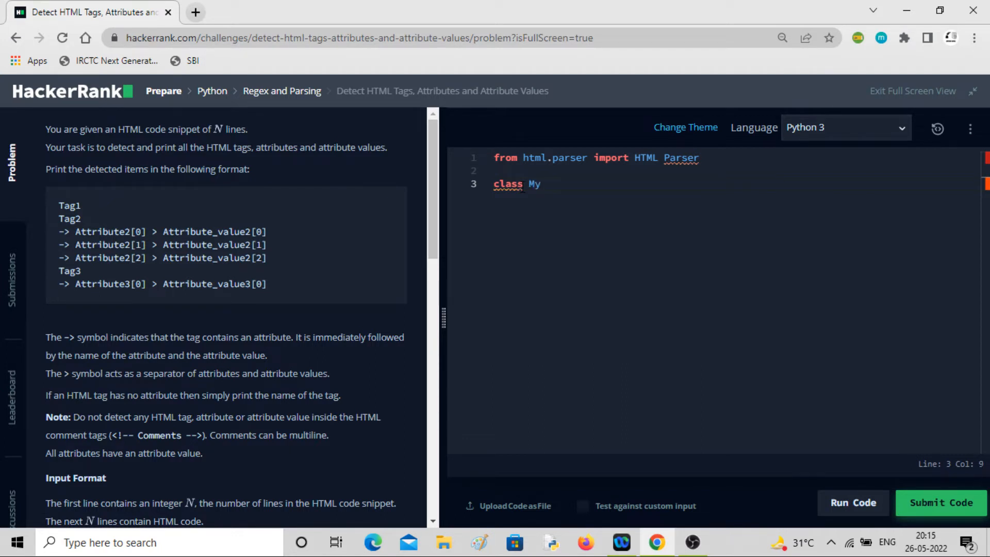
text(HTM)
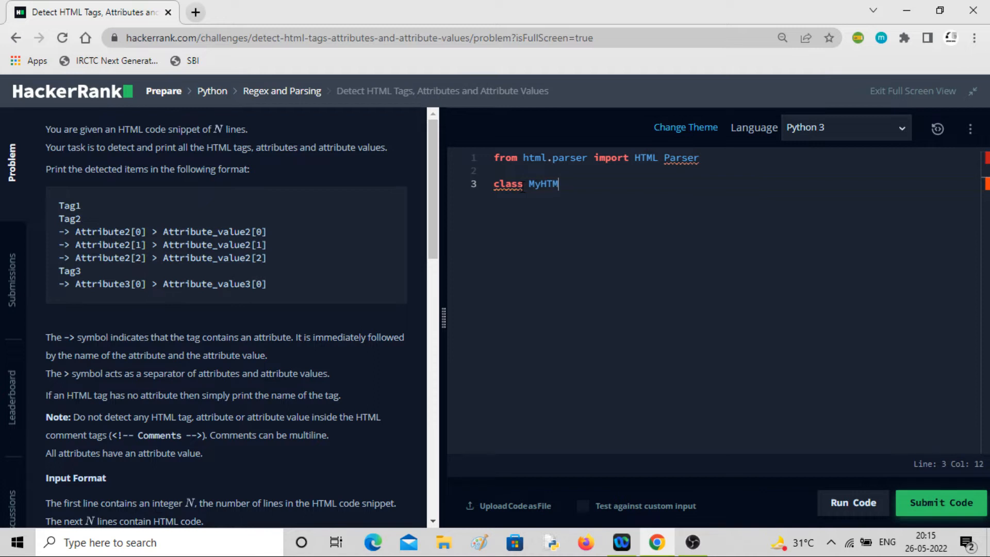
text(L)
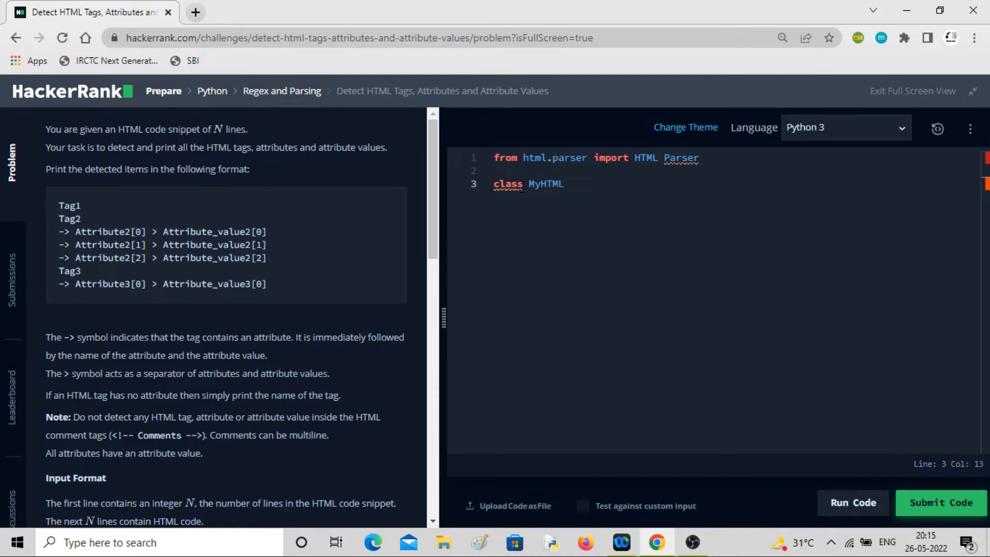
text(Par)
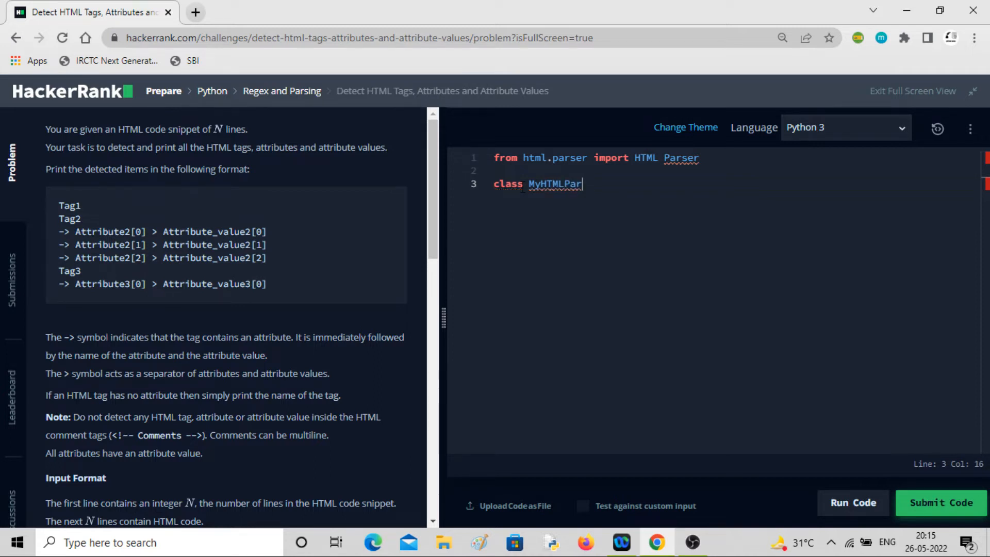
text(ser)
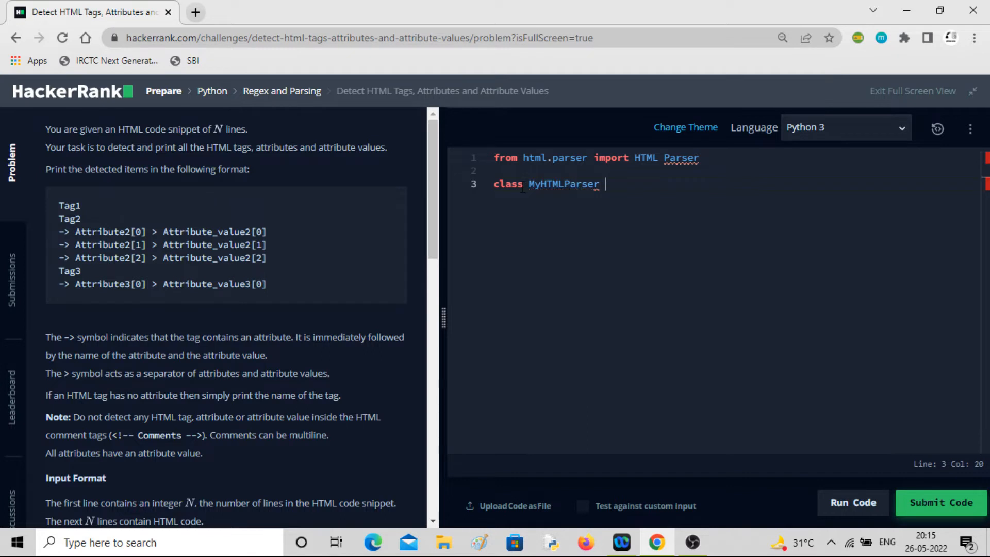
text(())
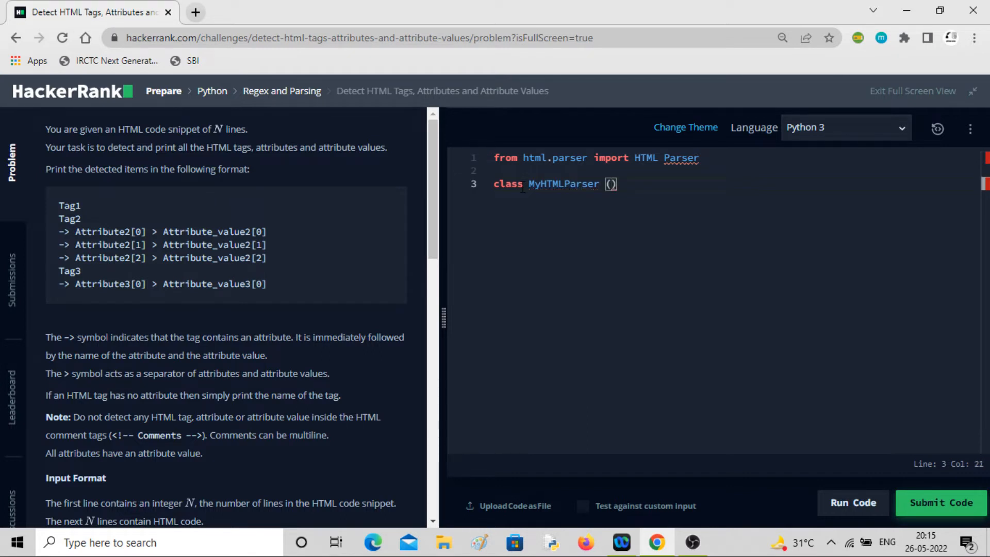
text(HT)
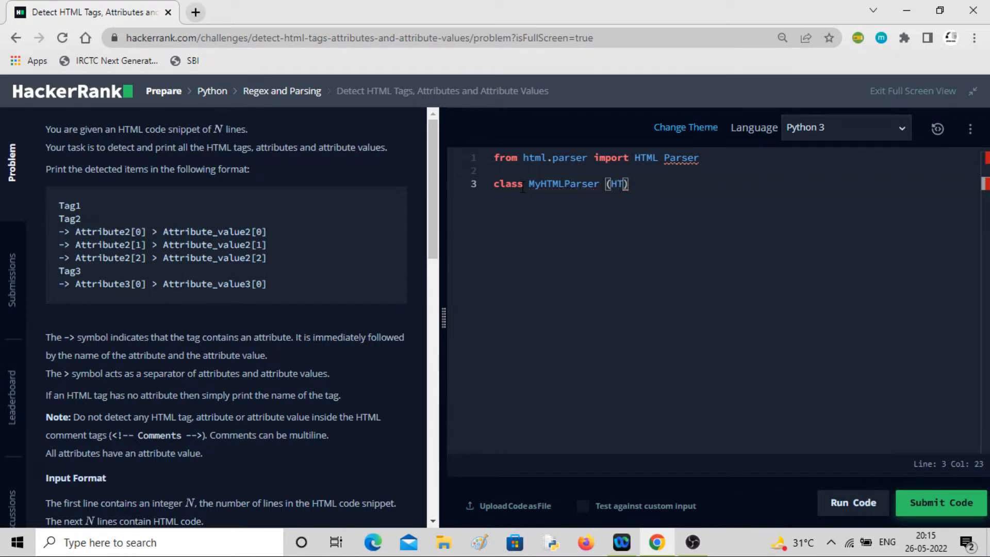
text(K)
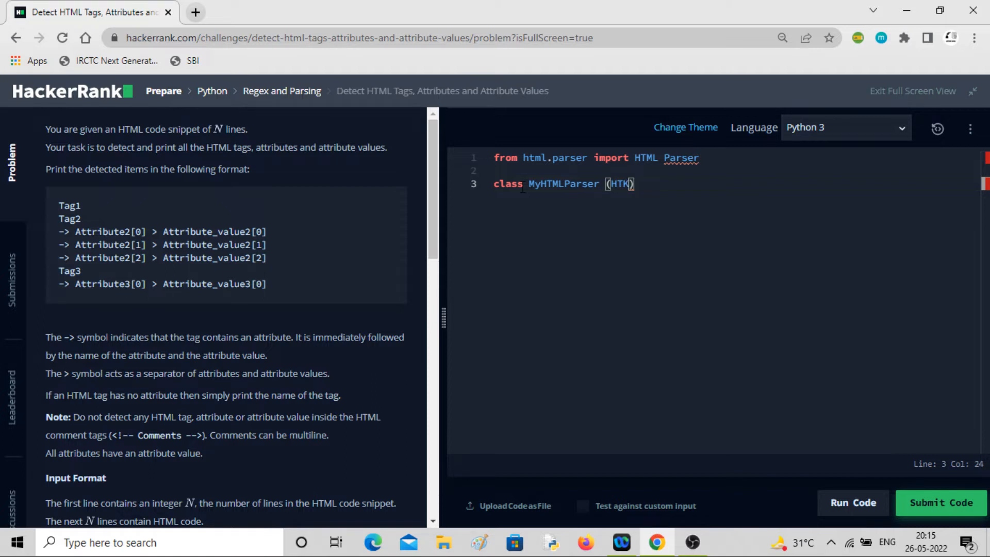
text(L)
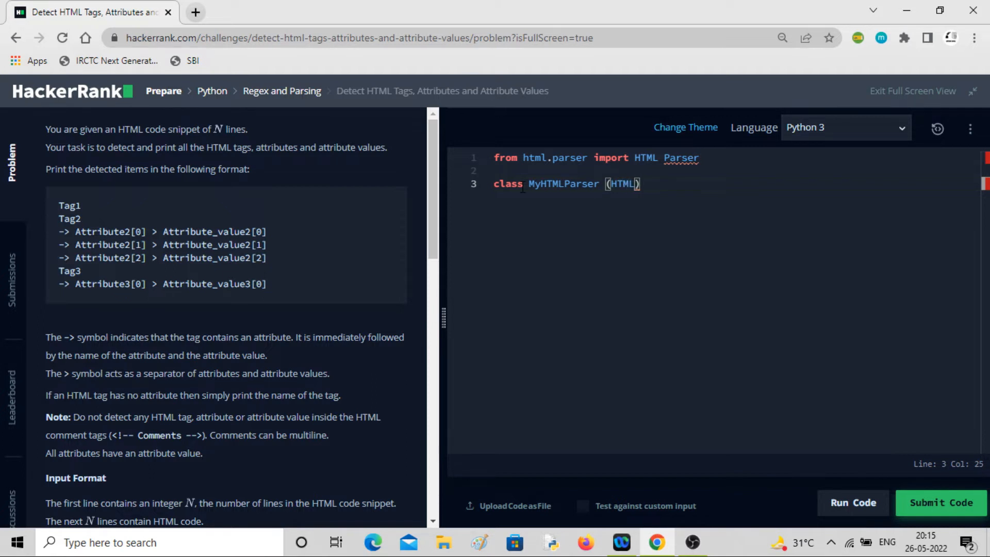
text(Parser)
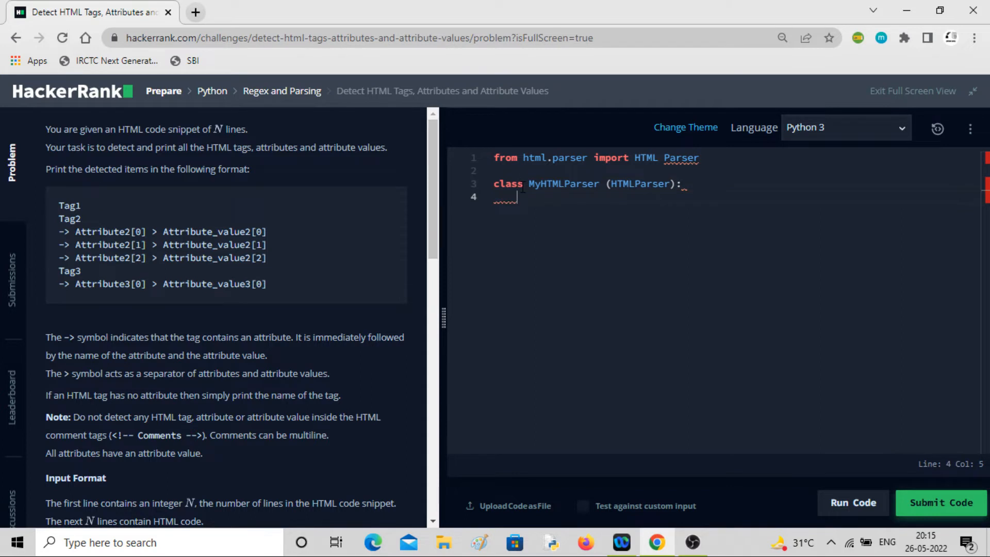
- Define the method 'def handle_starttag(self, tag, attrs)' inside MyHTMLParser
text(de)
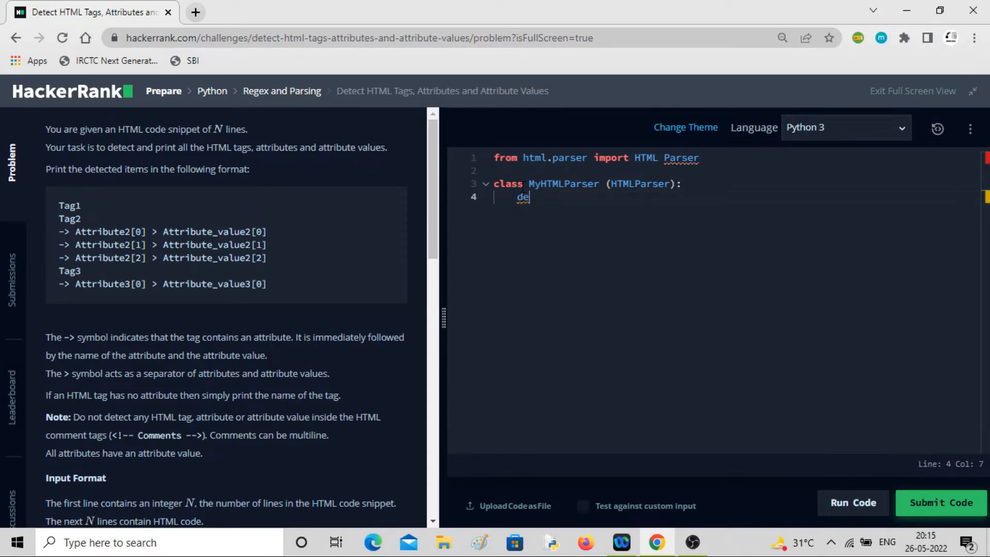
text(f)
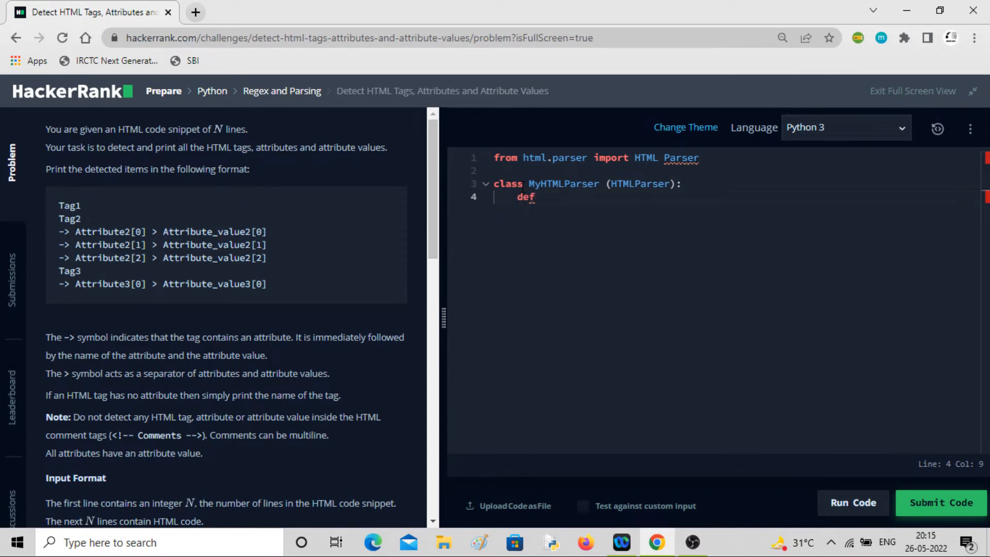
text(h)
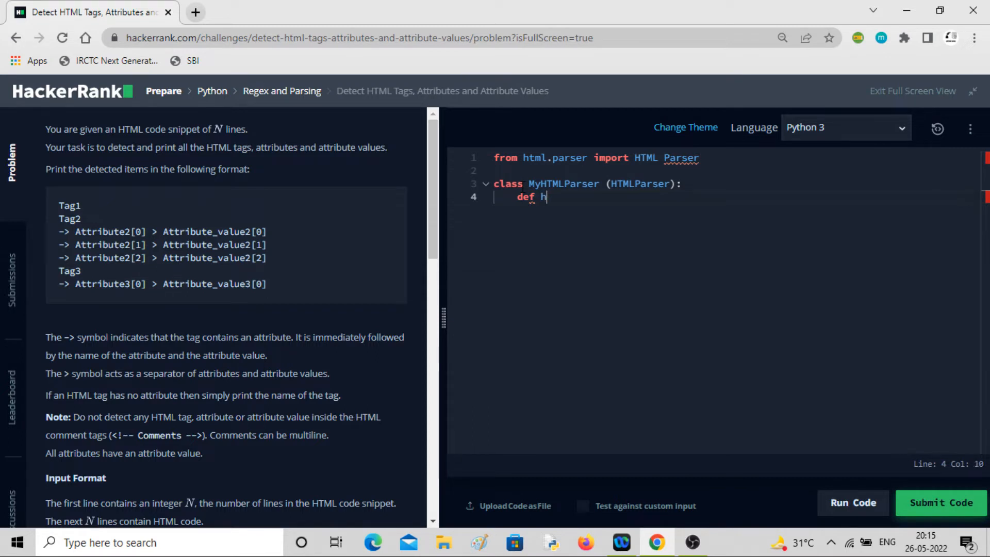
text(andl)
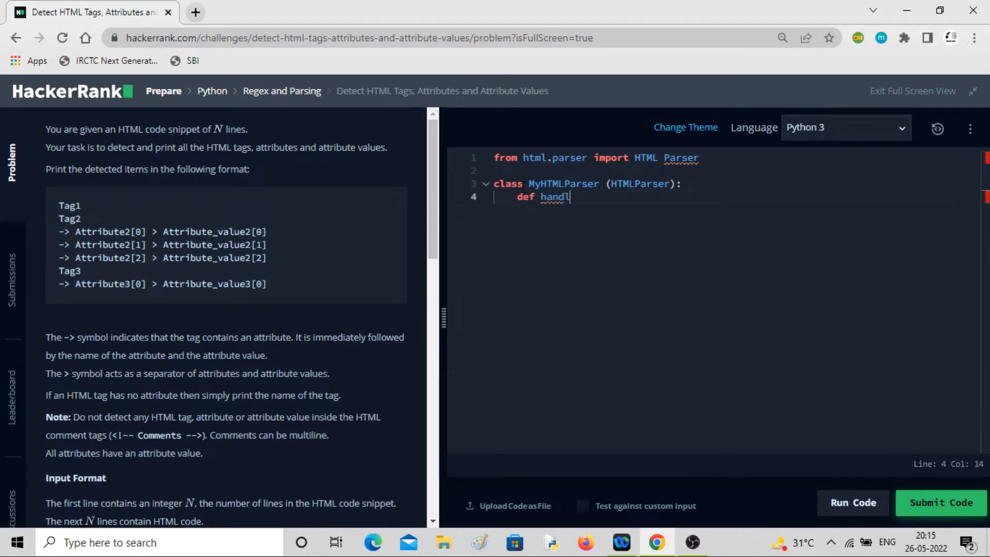
text(e)
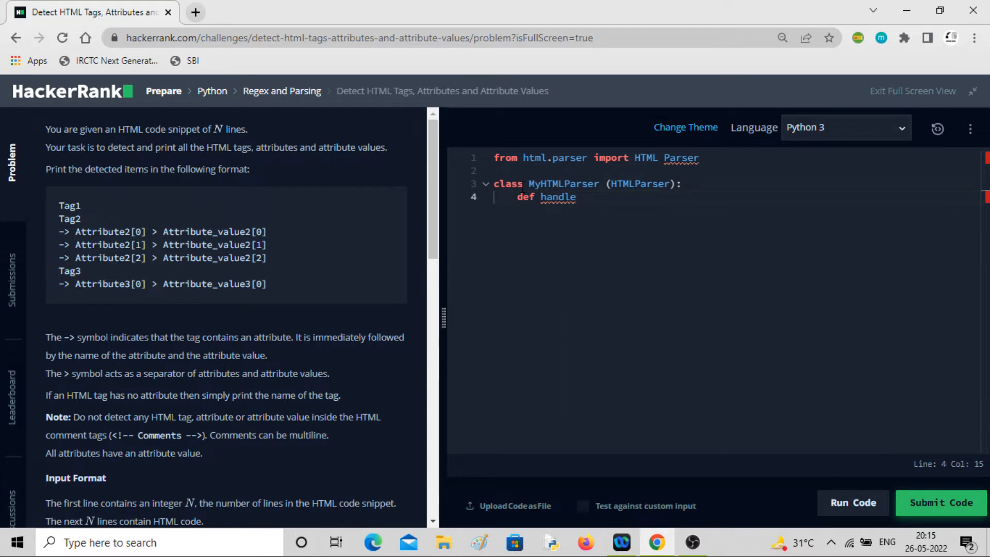
text(_star)
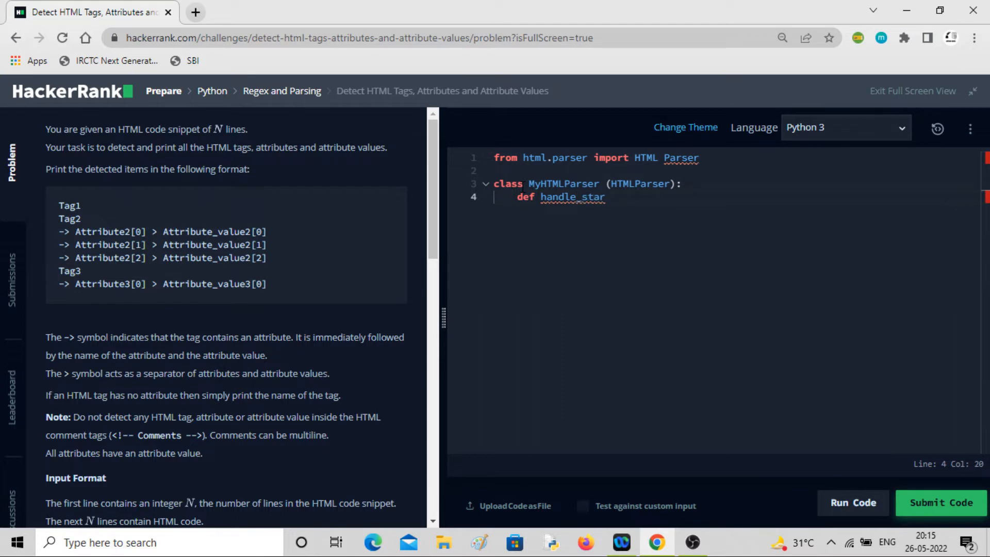
text(ttag)
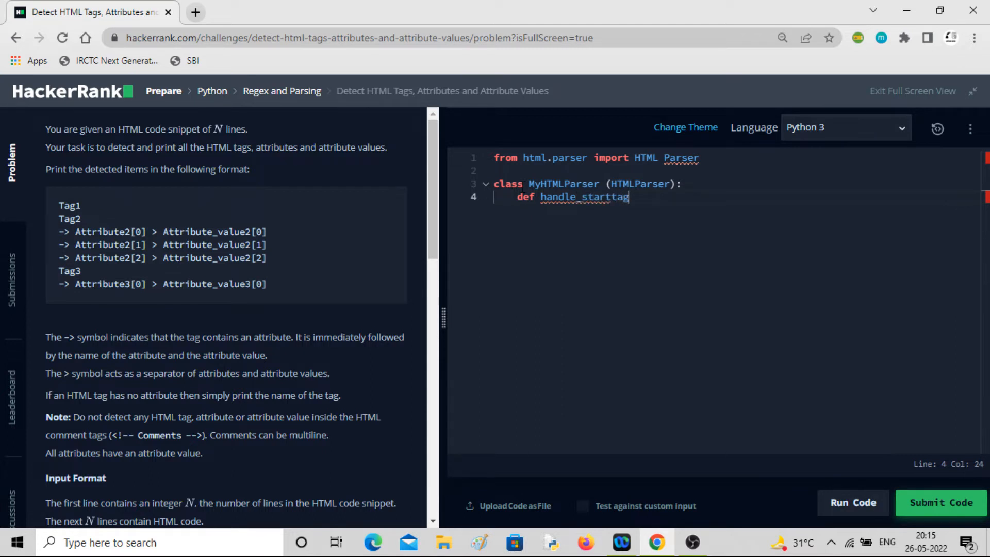
text(())
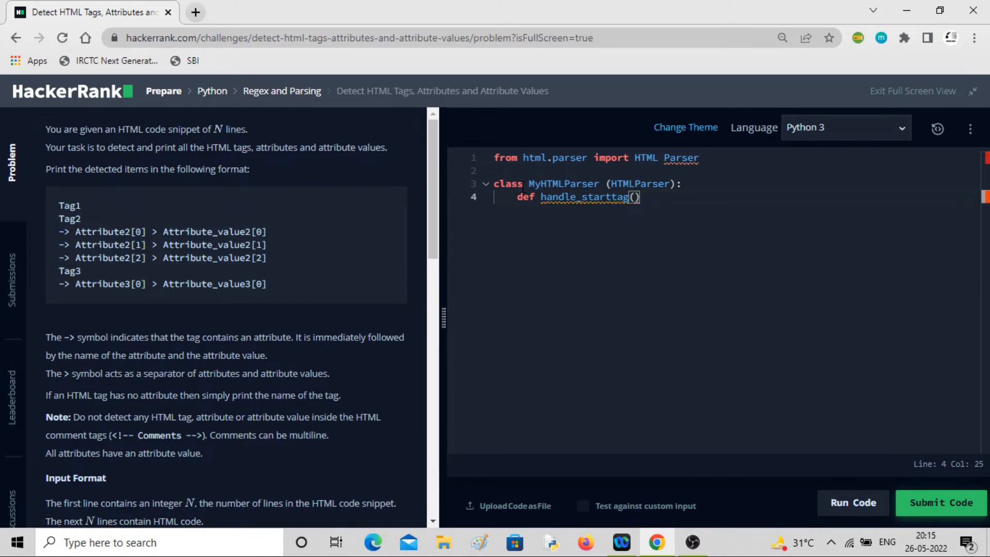
text(self)
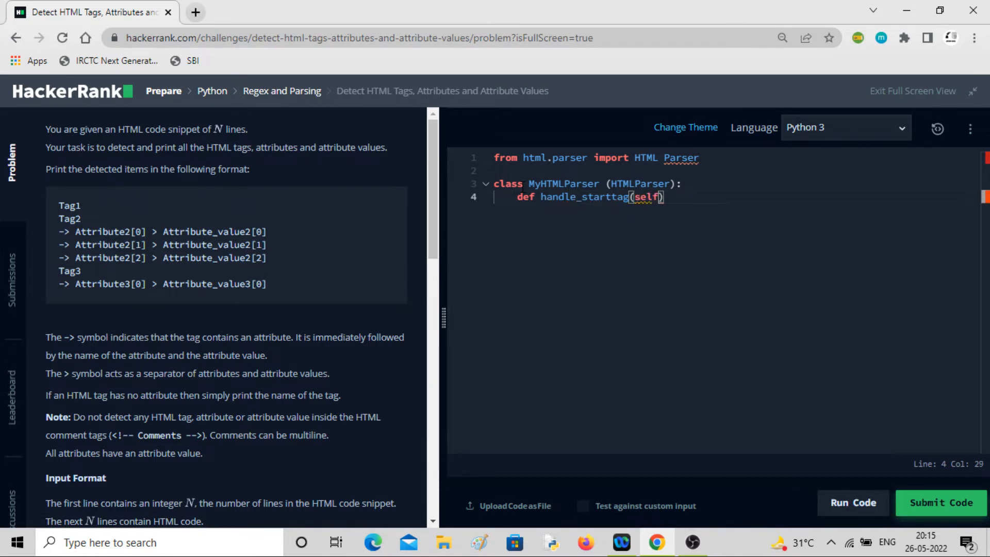
text(,)
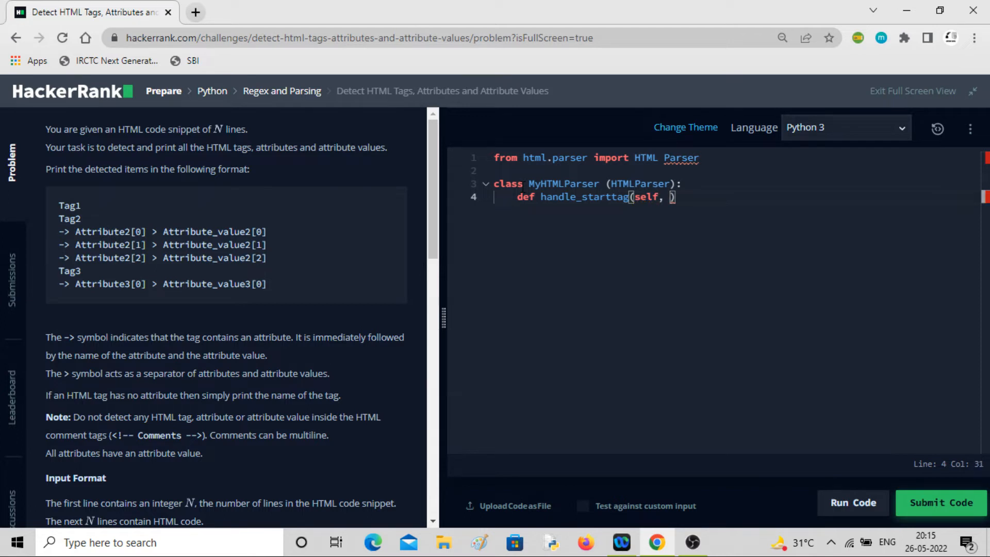
text(ta)
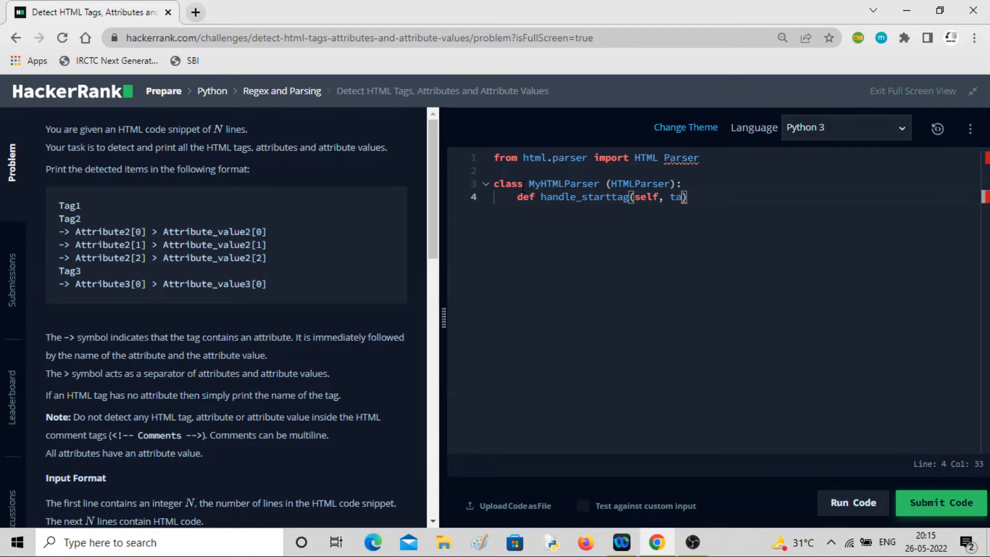
text(g, a)
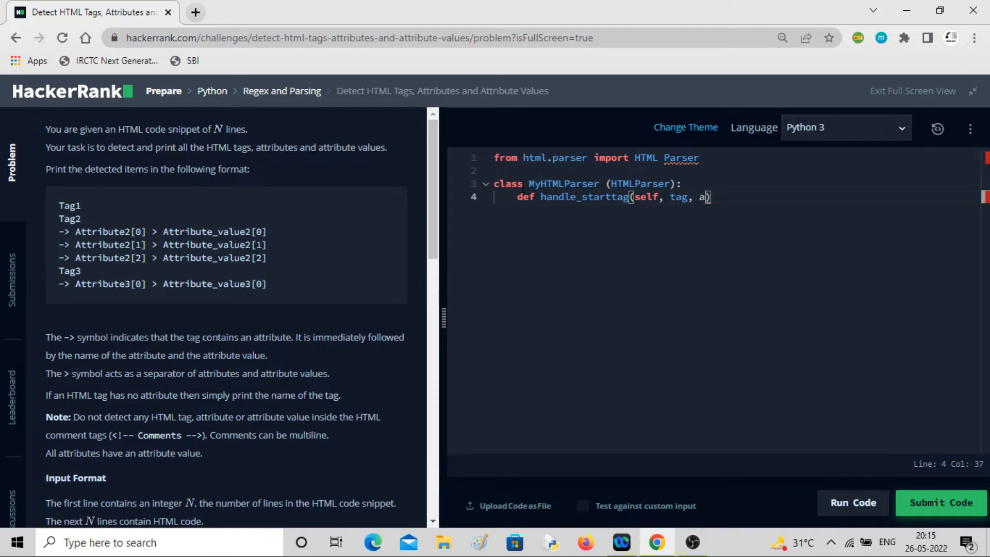
text(ttrs)
text(p)
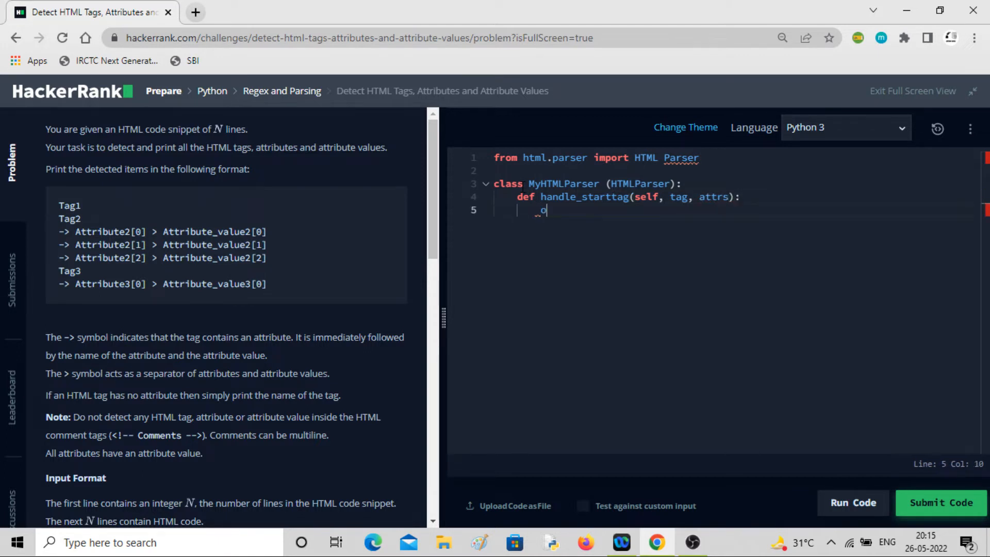
- Give the method body 'print(tag)' and add blank lines below
text(ri)
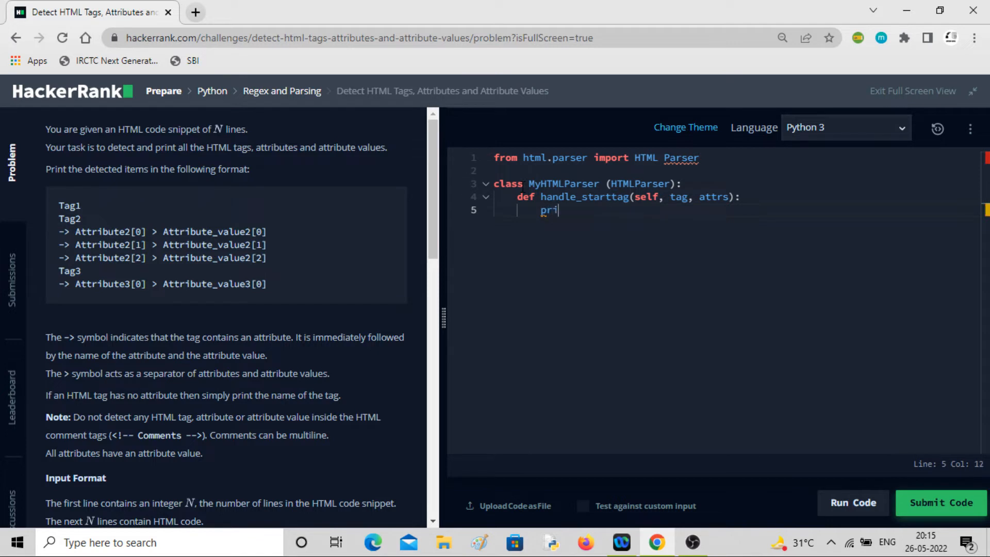
text(nt()
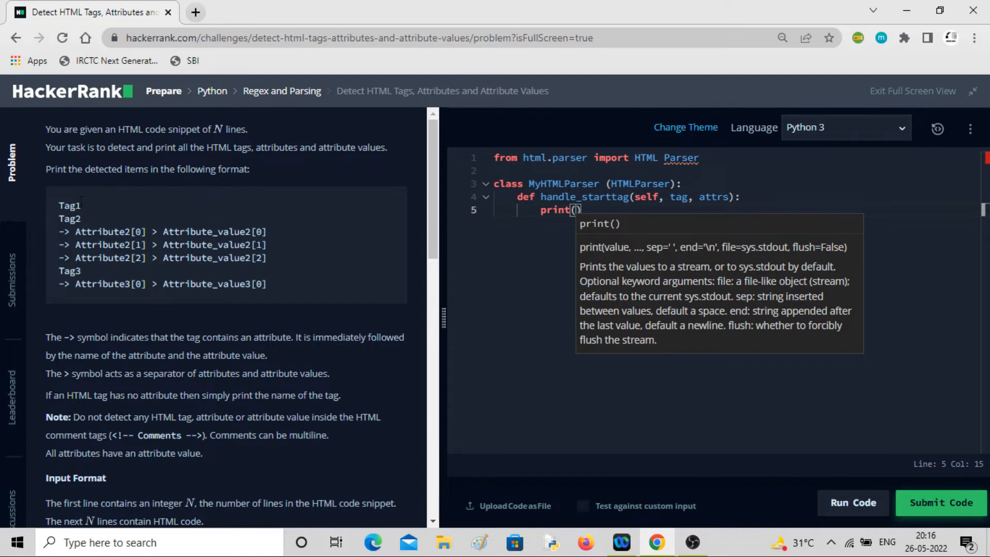
double_click(68, 205)
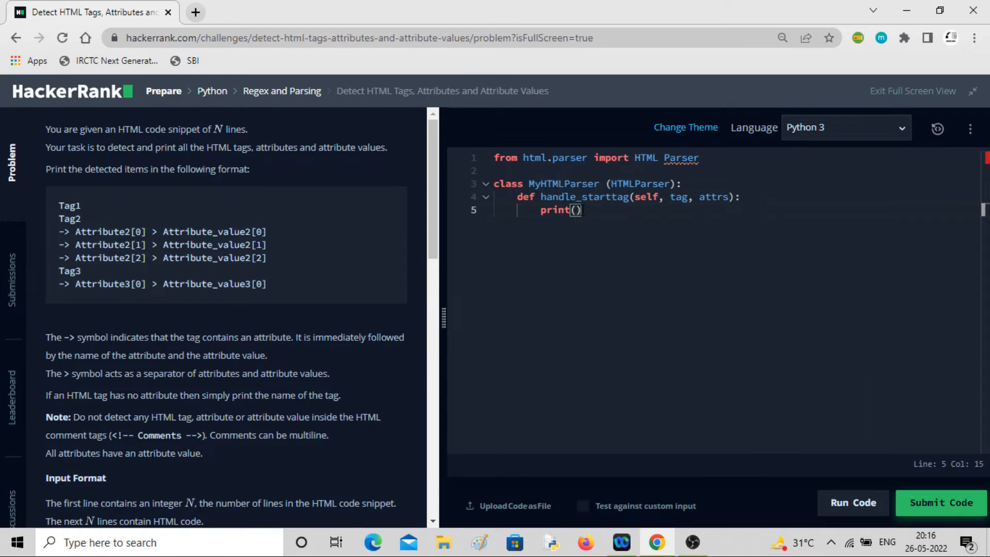
text(tag)
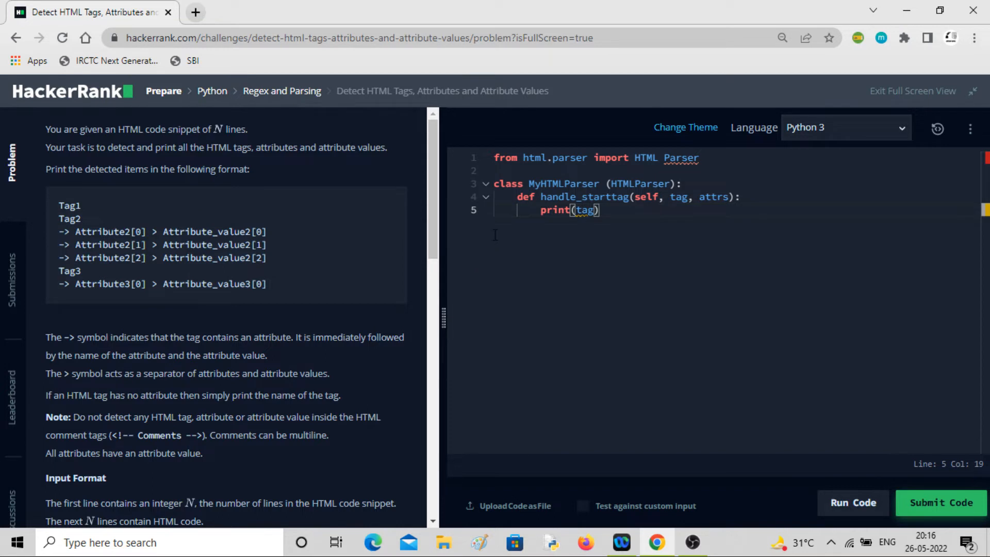
key(Enter)
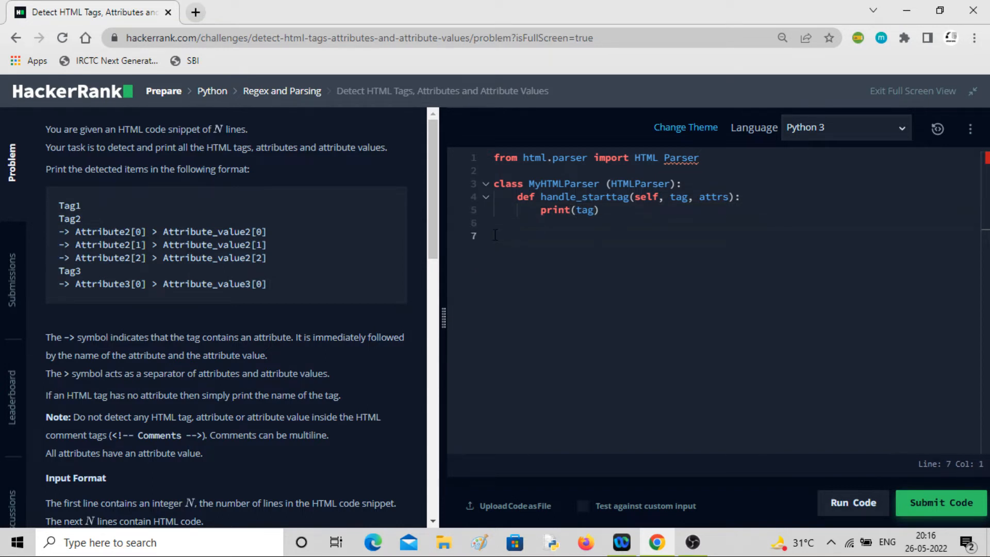
- Add 'parser = MyHTMLParser()' after the class and begin 'parser.feed' on the next line
text(p)
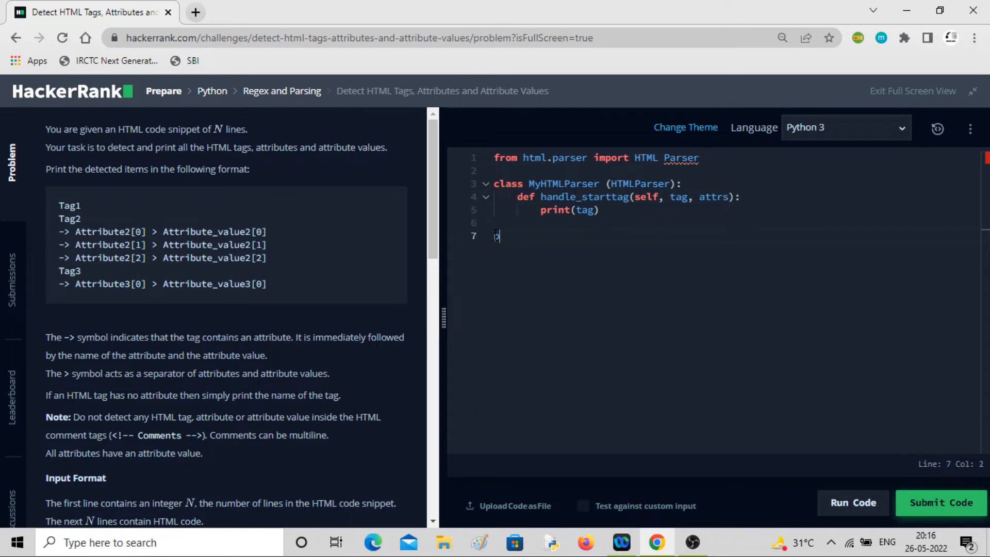
text(arser =)
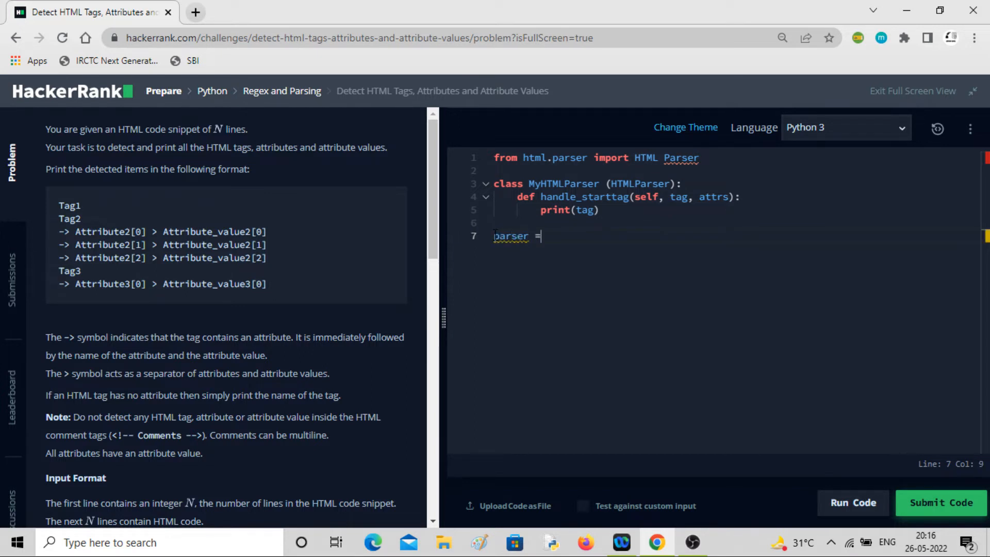
text(MyHT)
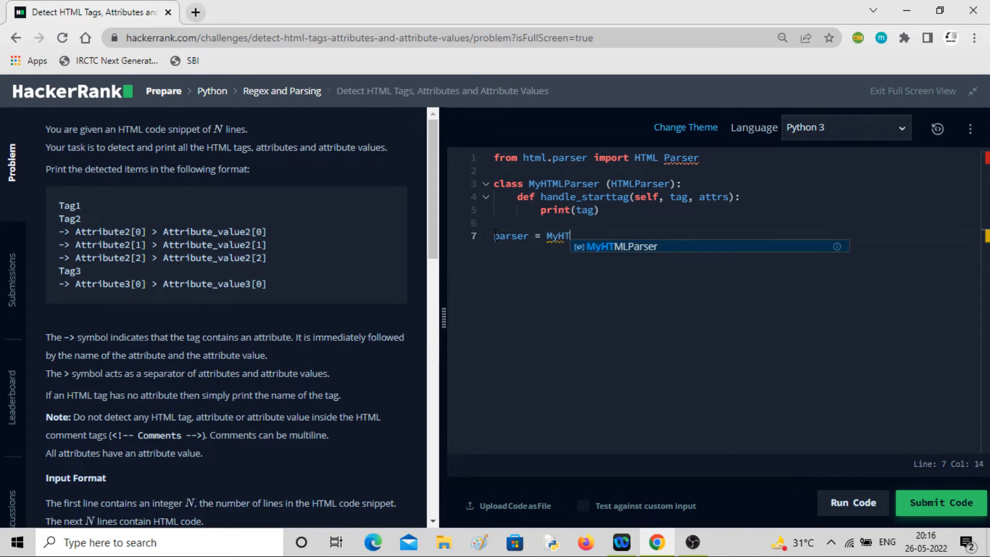
text(MLParser)
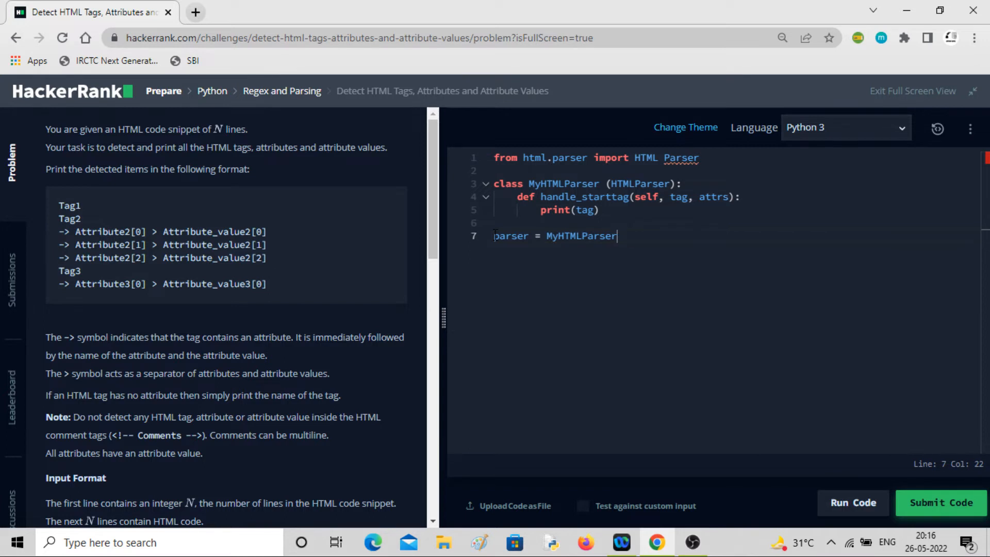
text(())
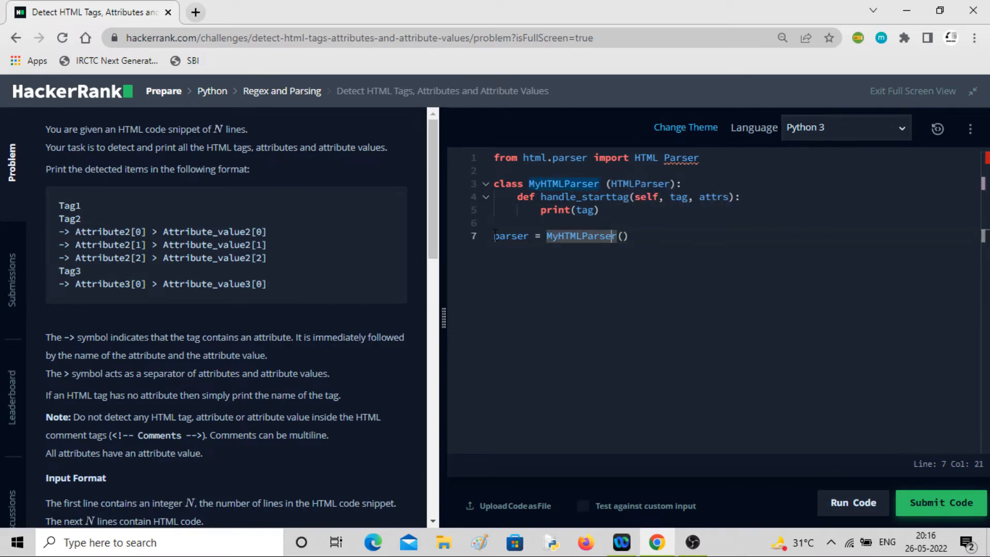
click(577, 236)
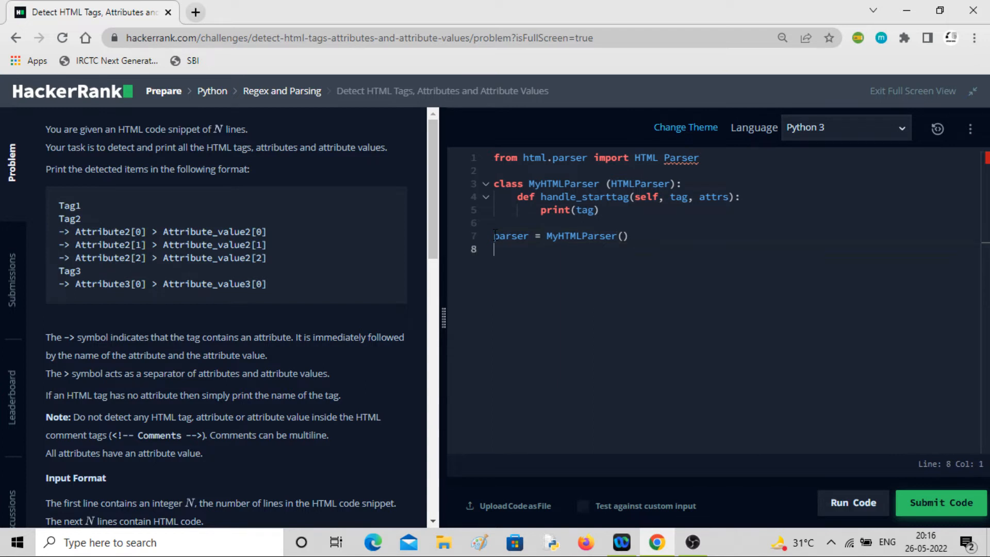
text(parser)
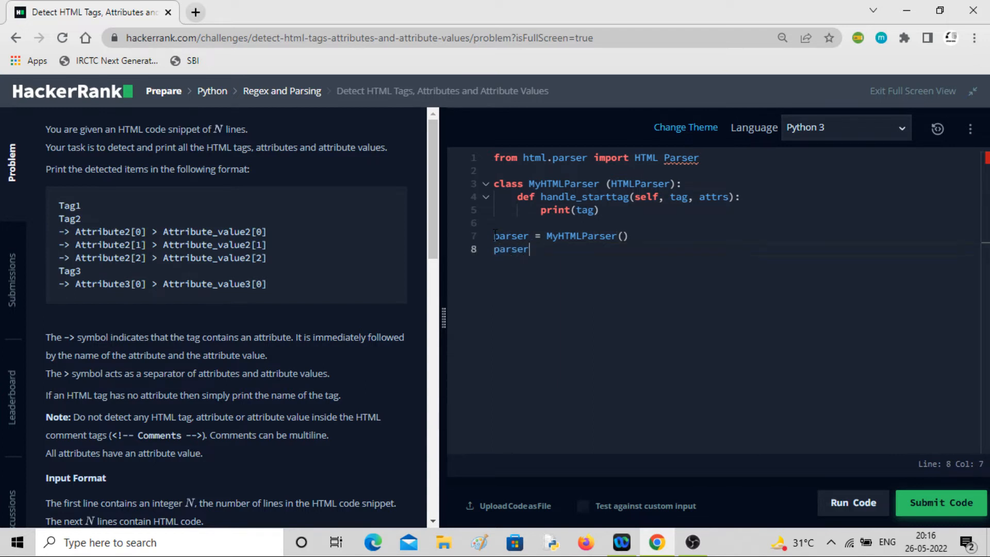
text(.feed)
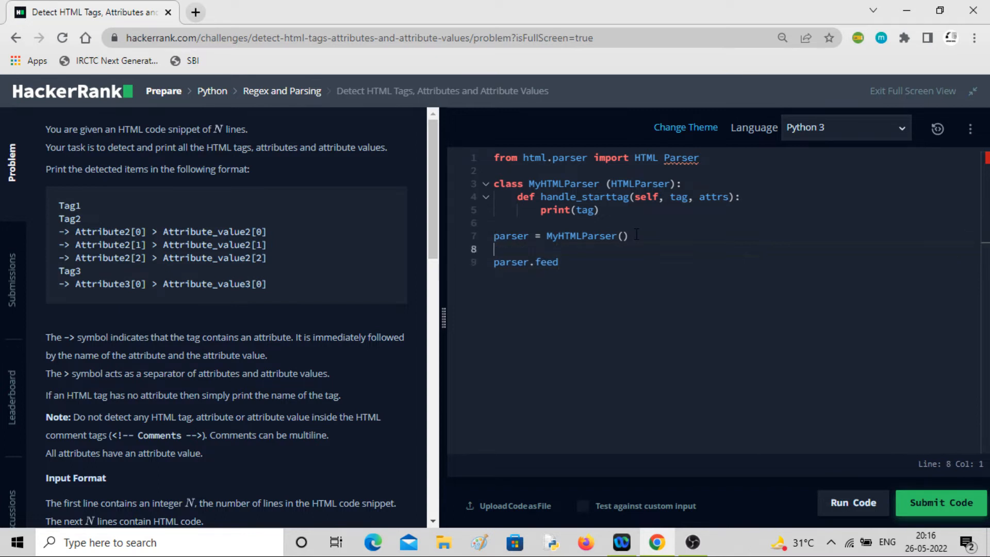
- Wrap 'parser.feed(input())' in a 'for _ in range(int(input()))' loop
text(for _ in)
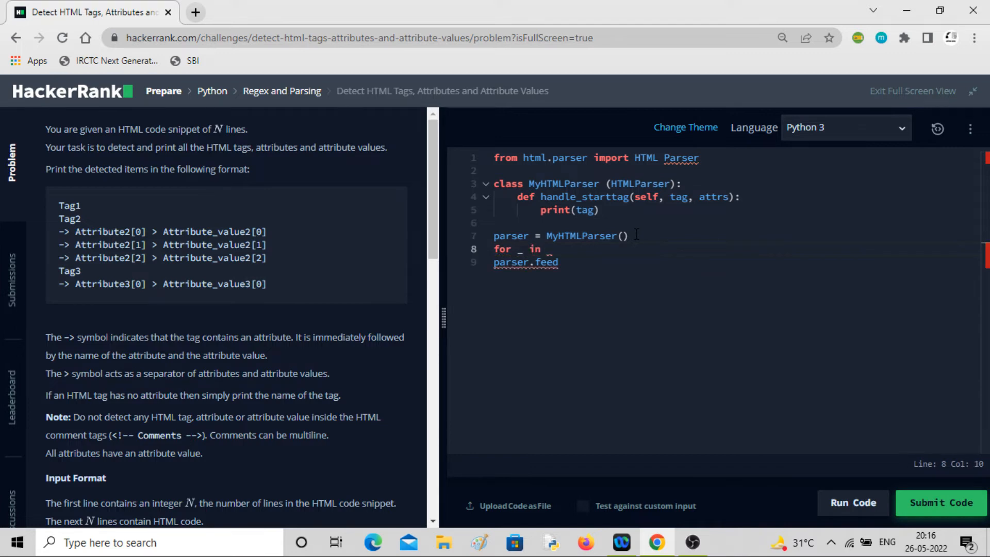
text(range():)
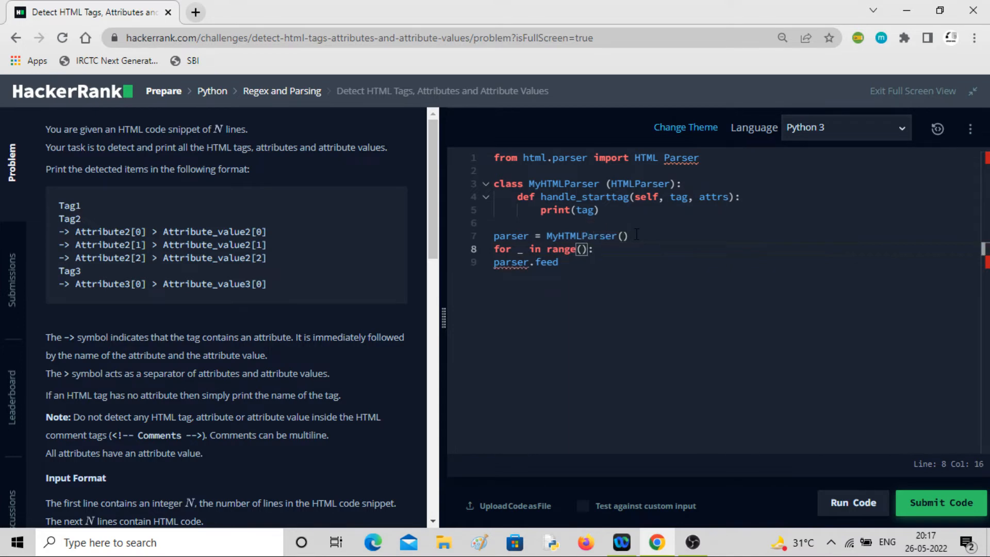
text(int()
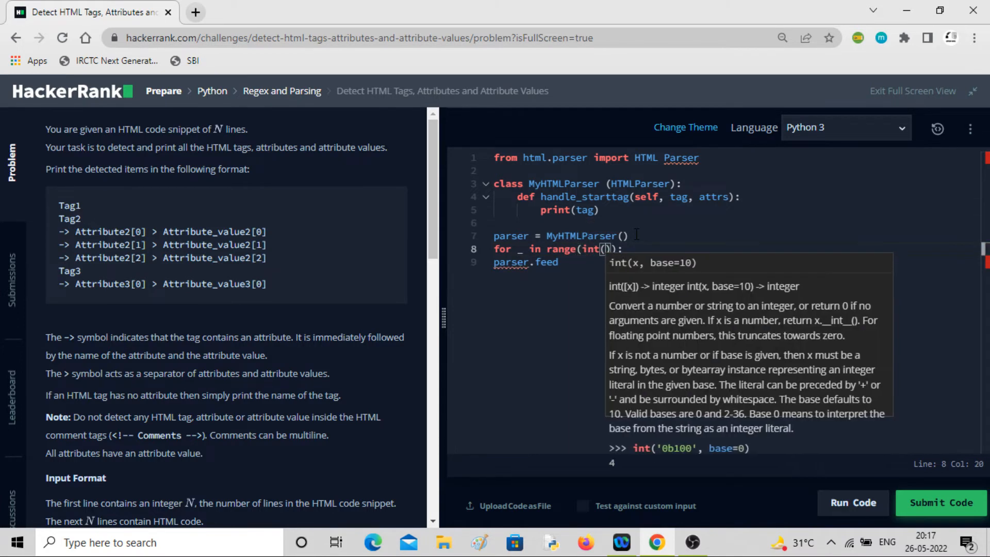
text(input)
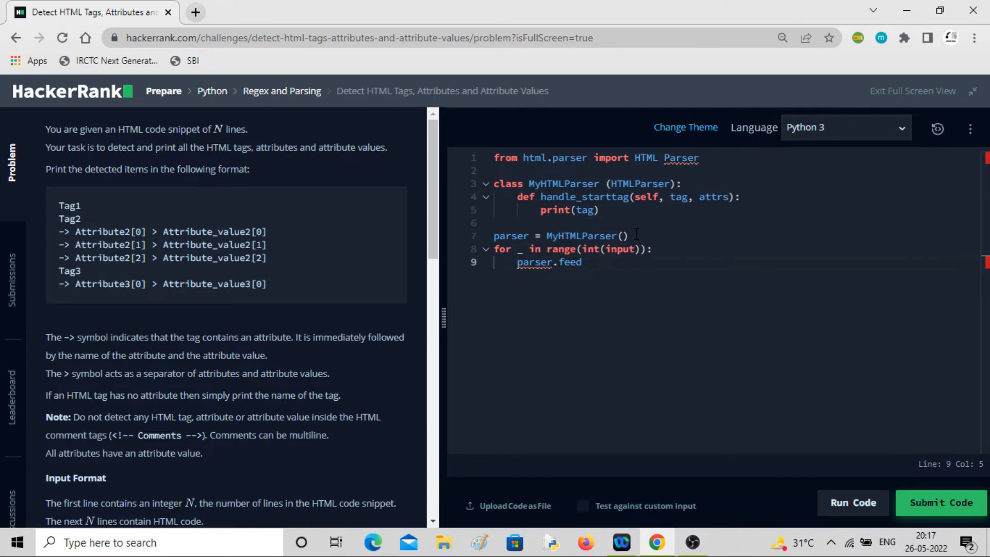
text(())
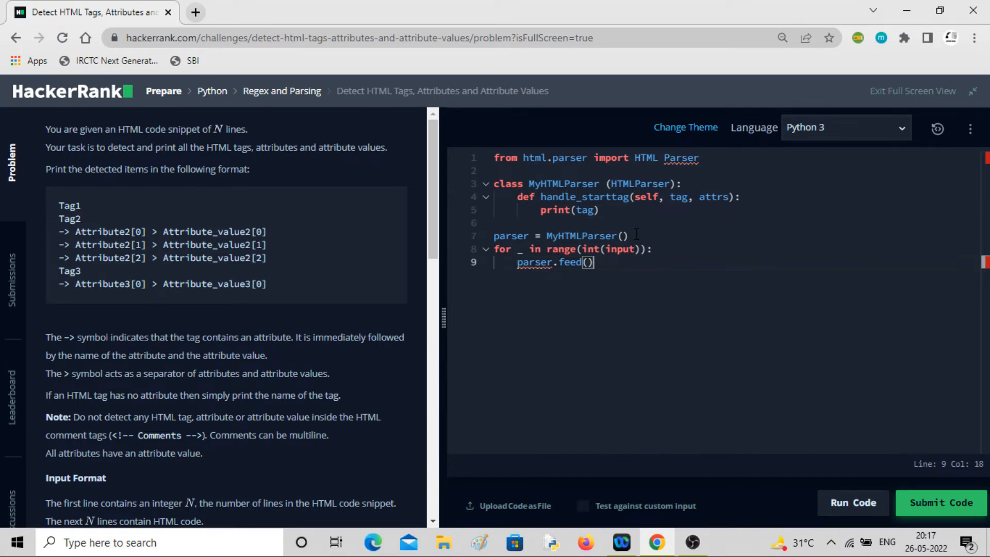
text(inp)
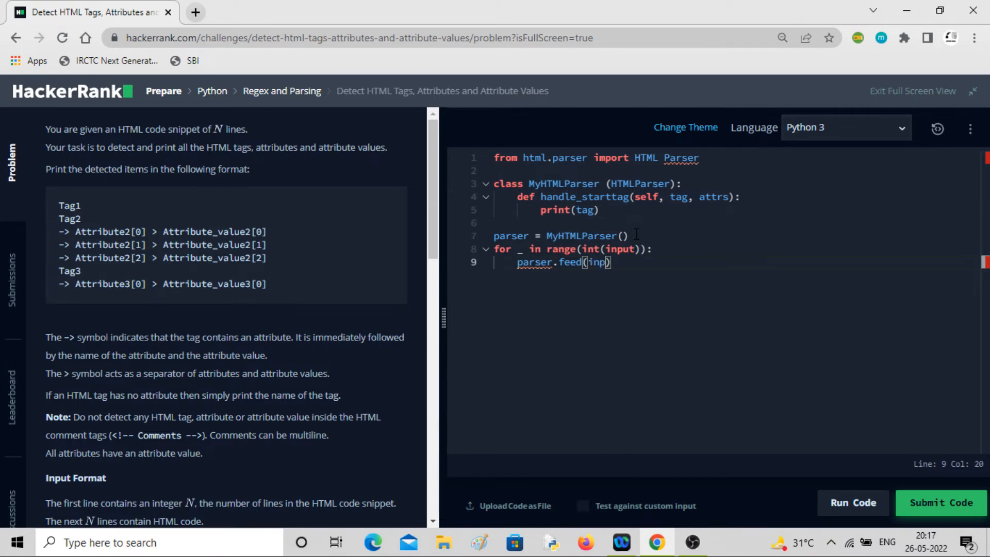
text(ut)
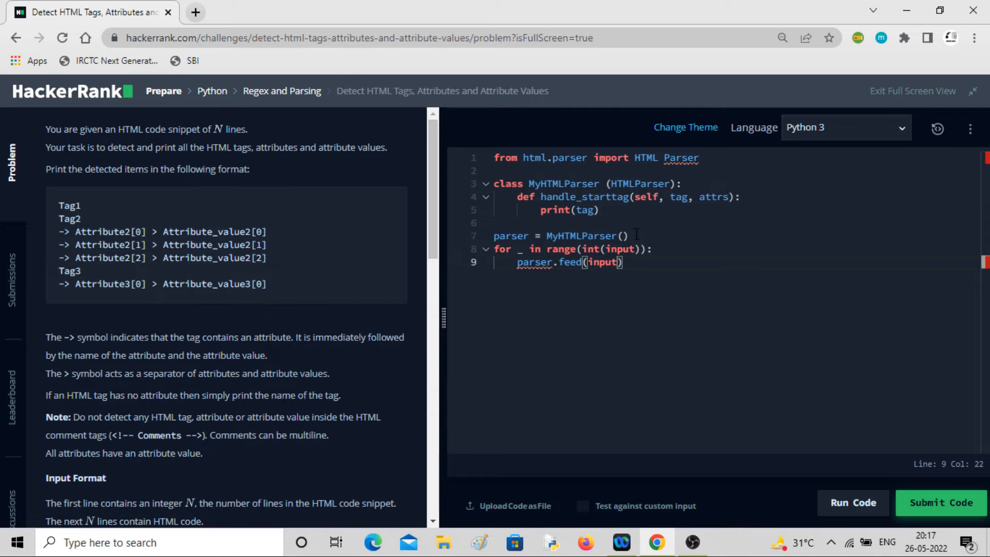
text(())
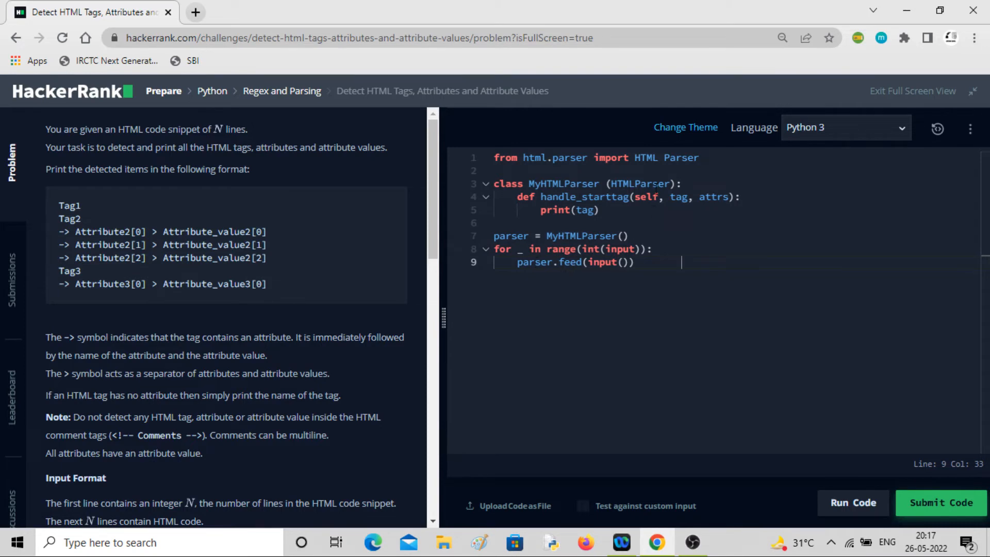
- Add a 'for attr in attrs' loop below print(tag) in handle_starttag
click(599, 210)
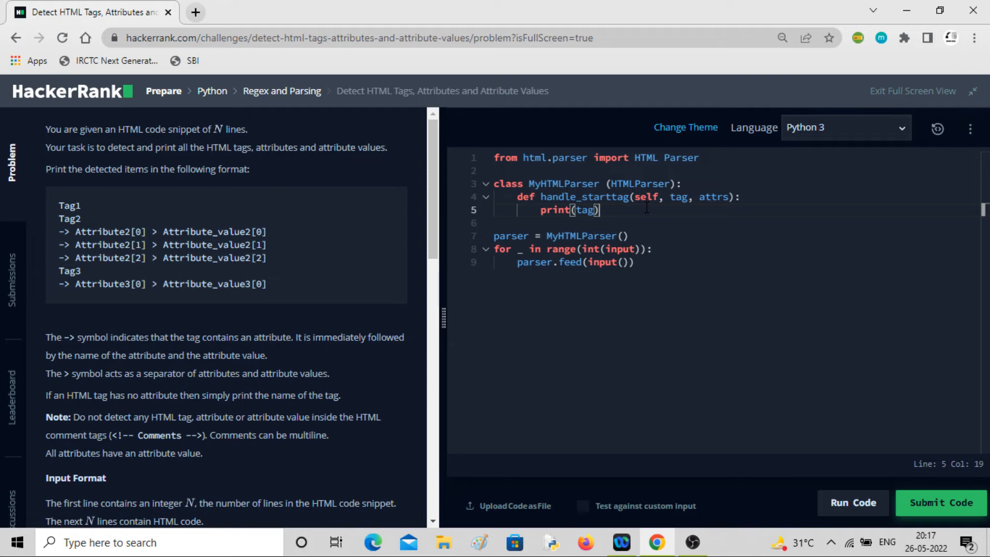
text(f)
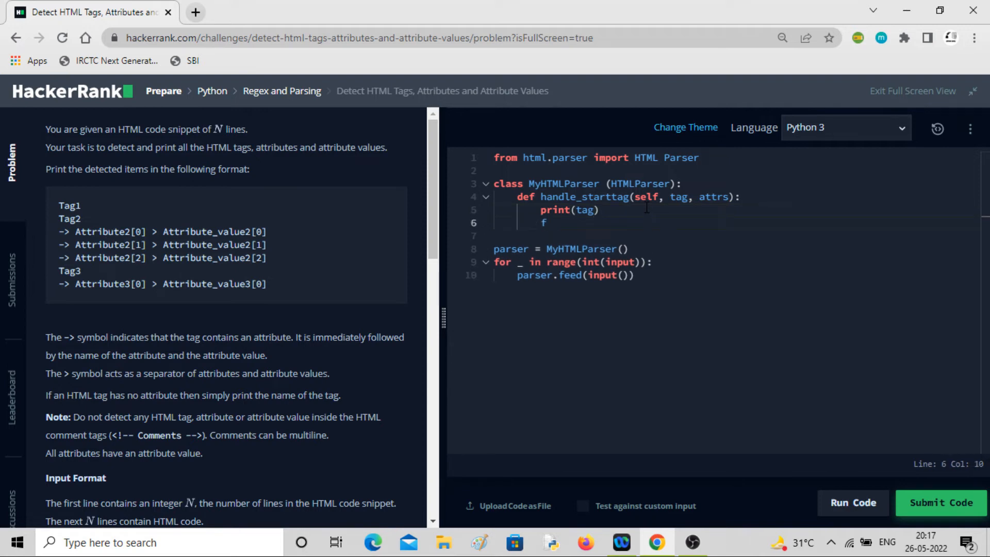
text(or)
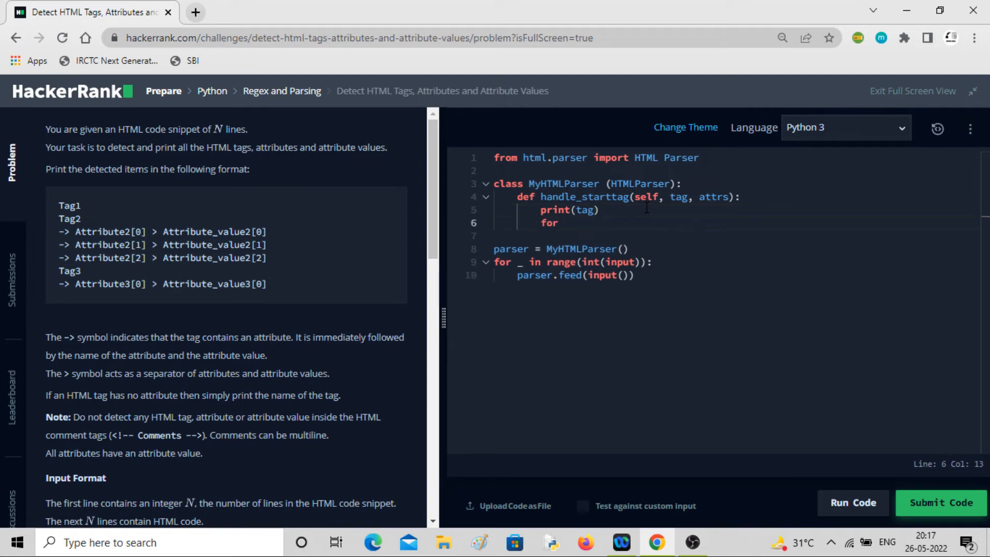
text(attr)
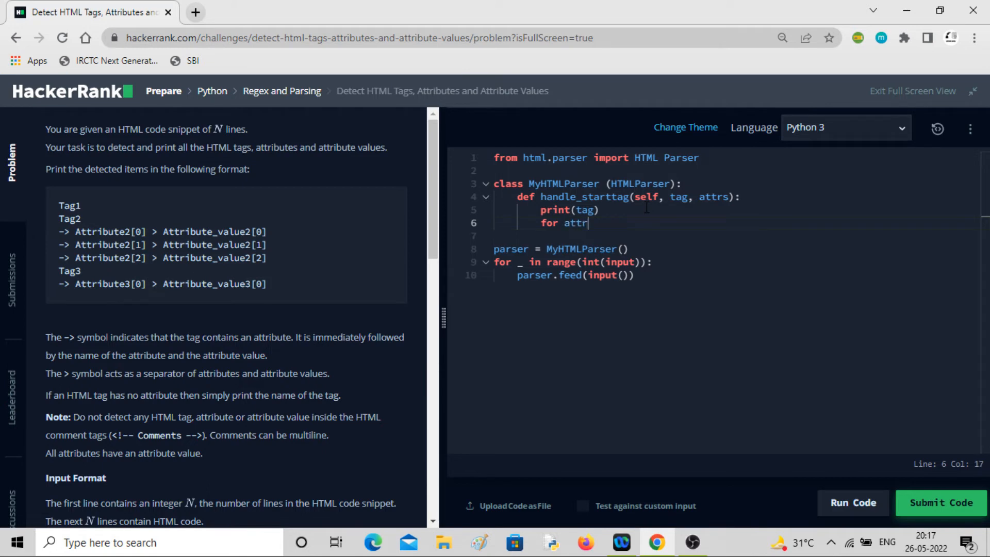
text(in attrs:)
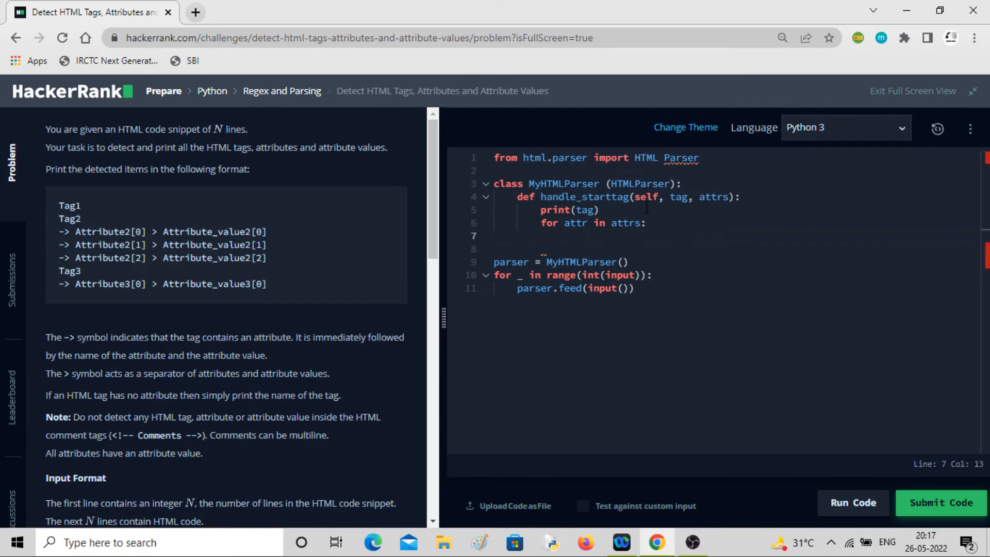
- Start the loop body with 'print("")' holding an empty string
text(print)
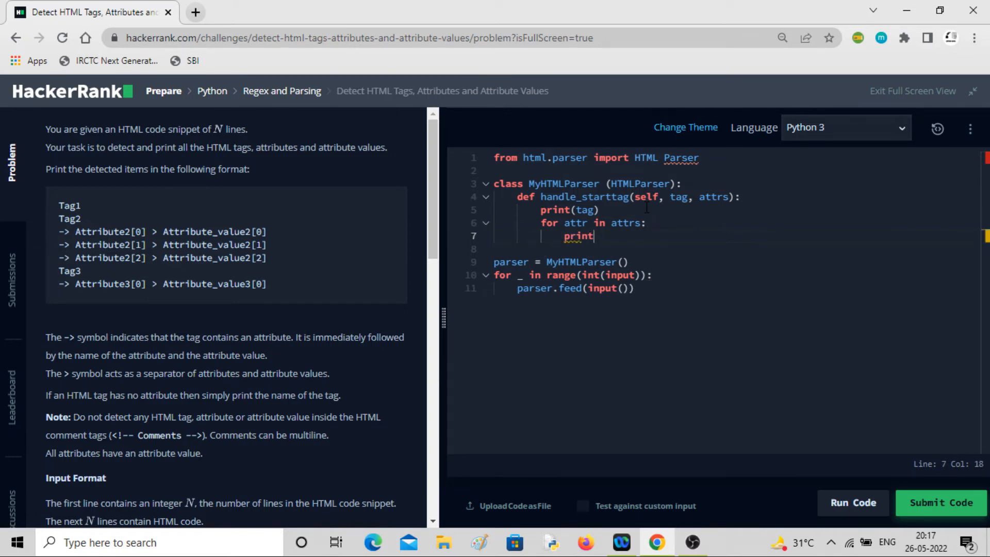
text(()
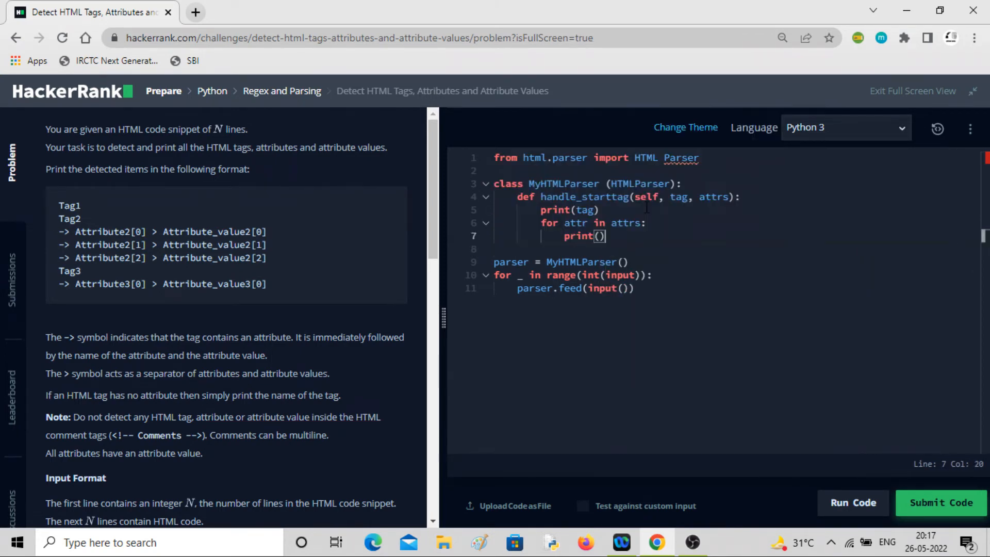
mouse_move(493, 314)
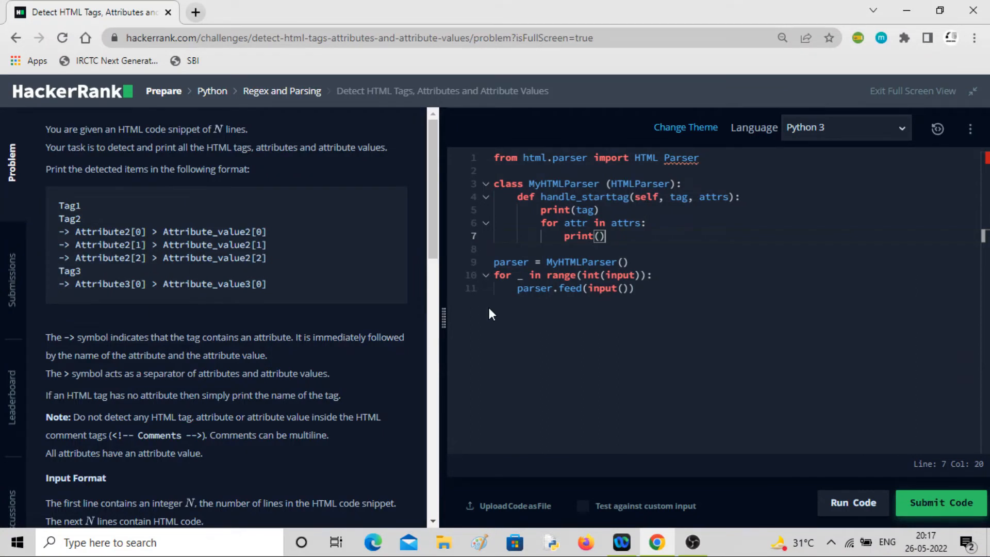
key(Left)
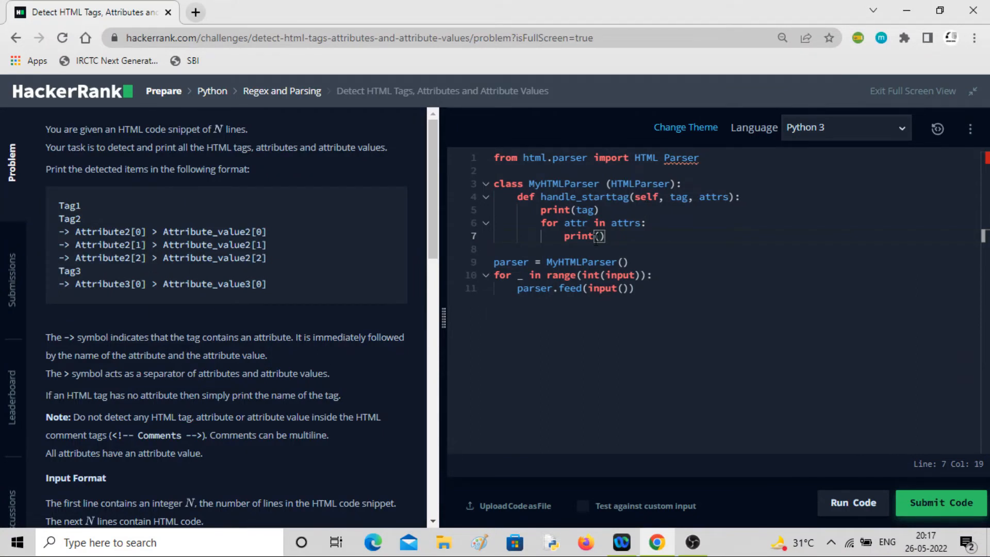
text("")
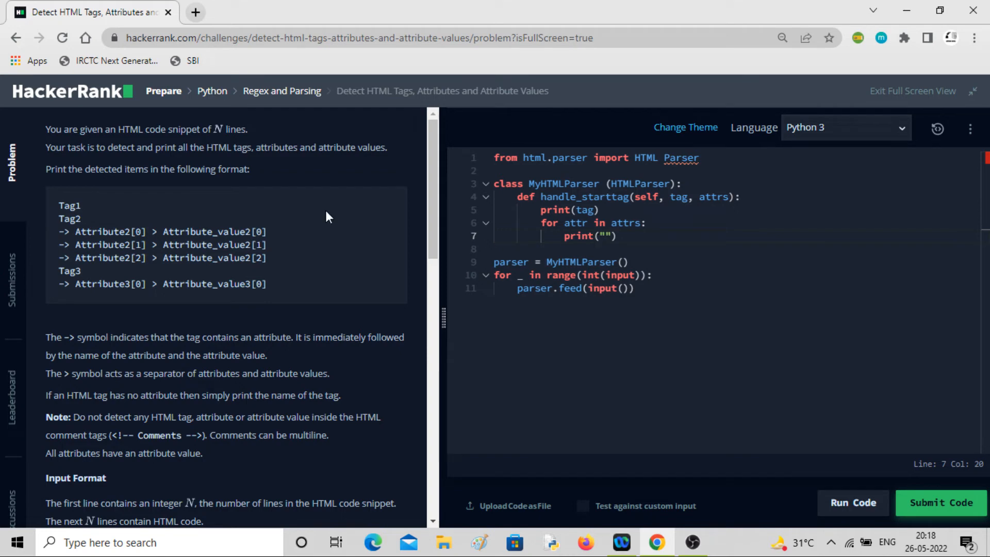
double_click(65, 231)
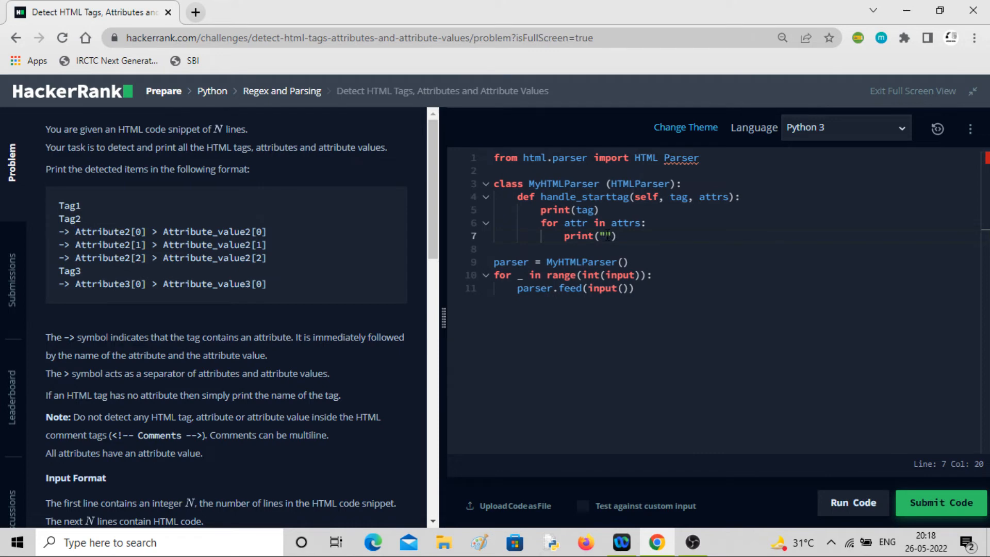
- Fill the print call as '"-> " + attr[0] + " > " + attr[1]'
text(->)
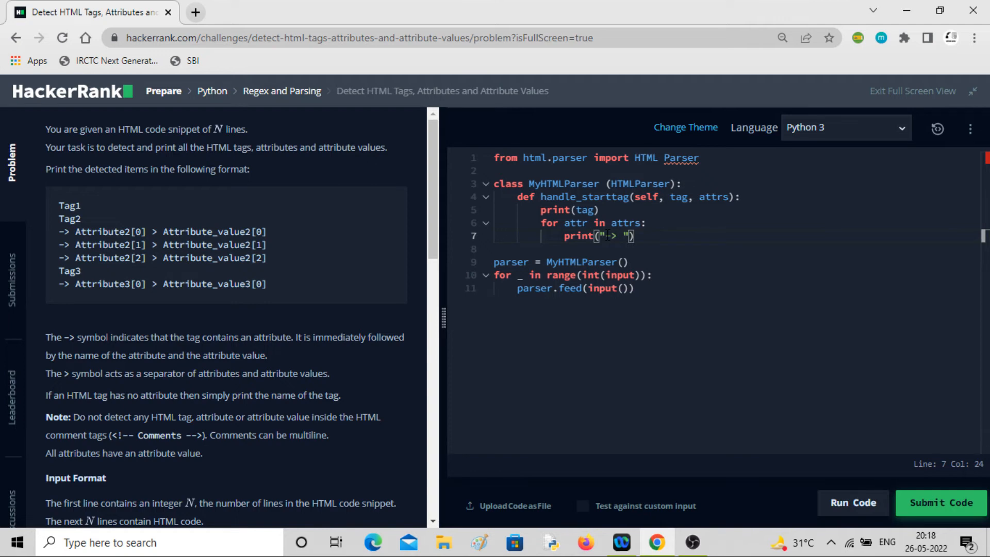
text(+)
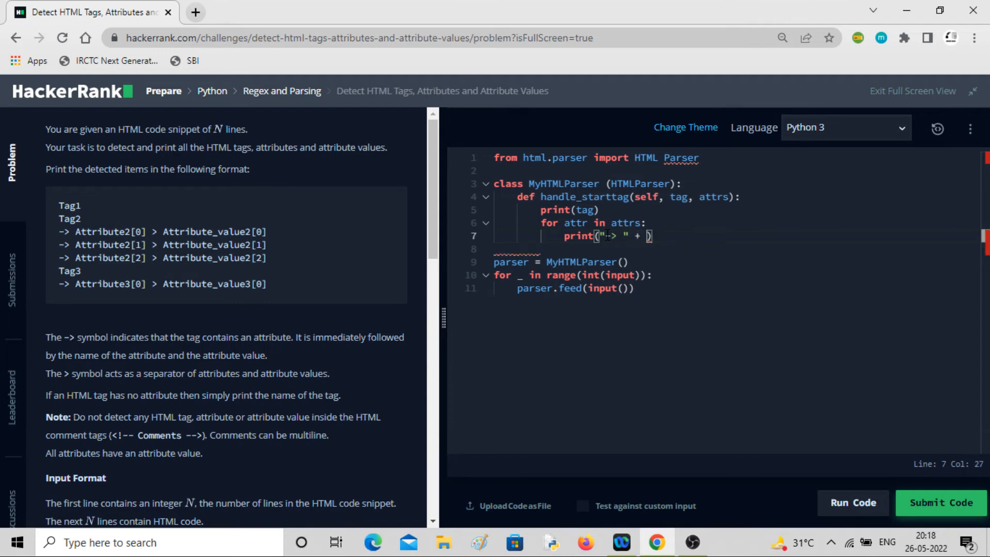
double_click(101, 231)
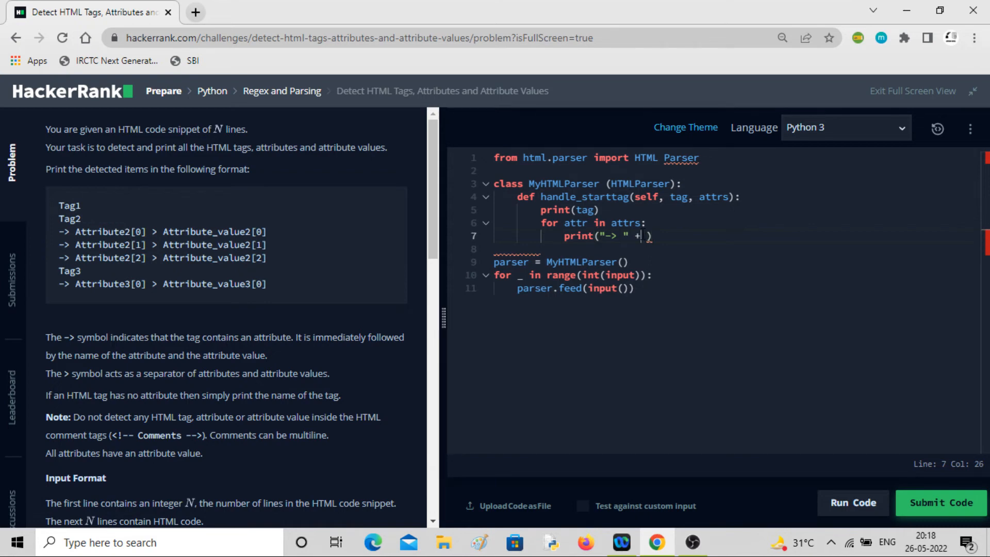
text(attr)
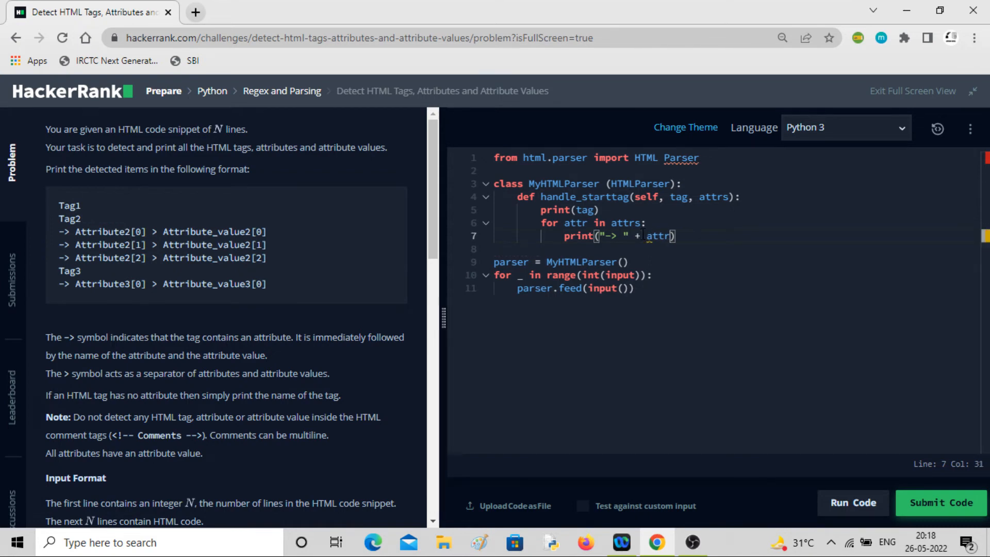
text([0] +)
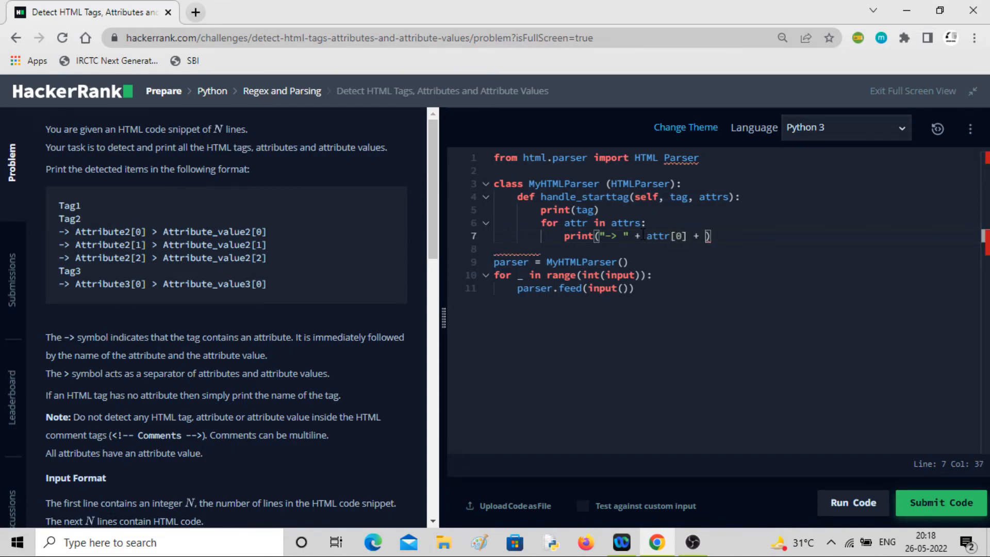
text("")
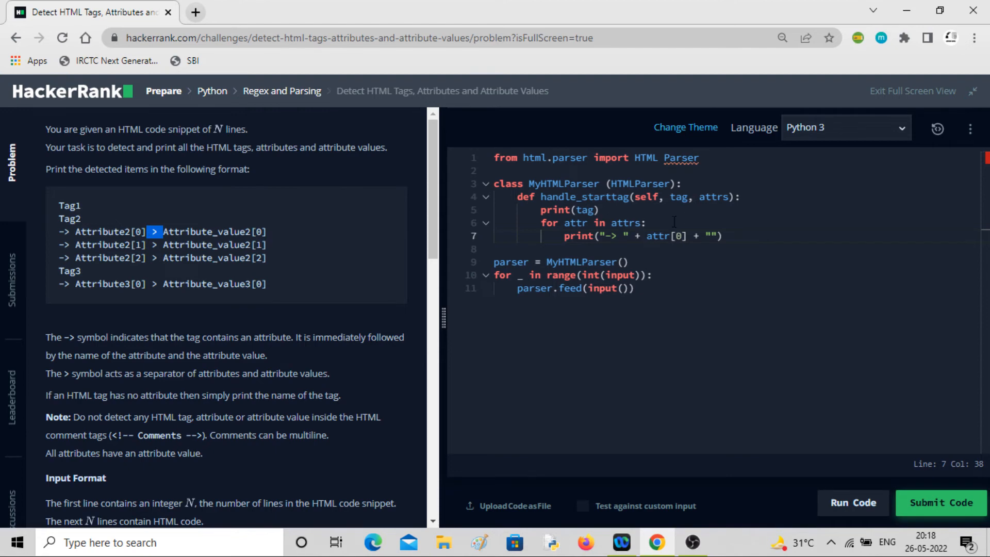
text(>)
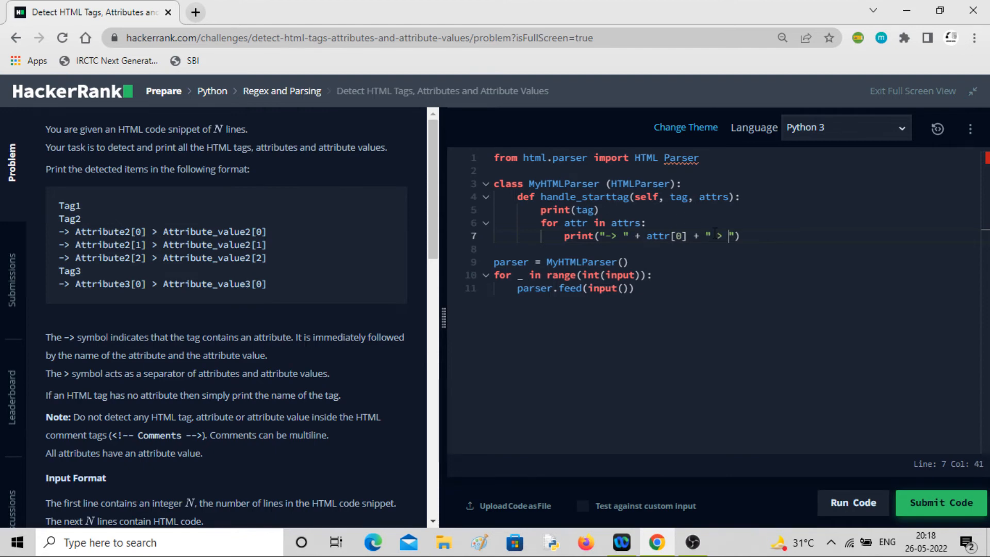
text(+)
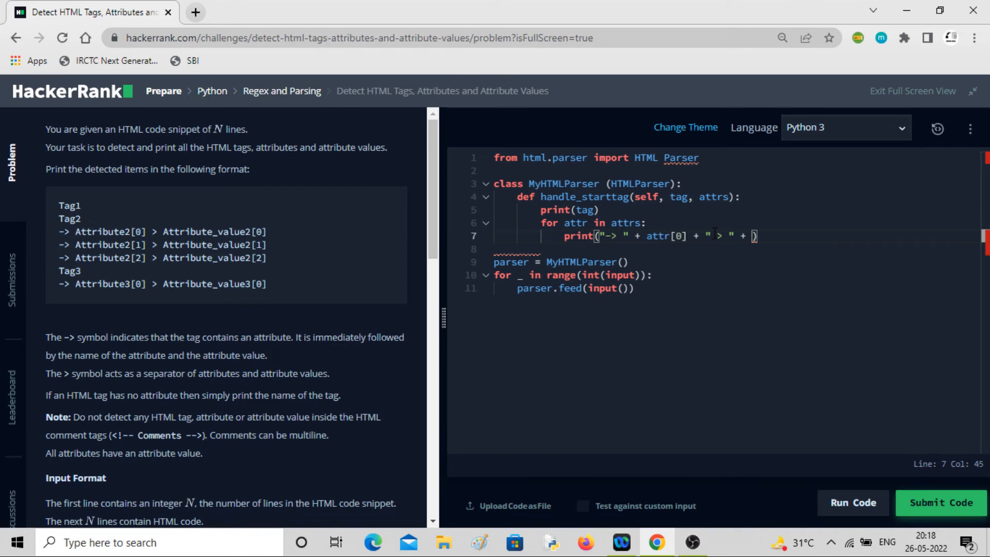
text(attr[])
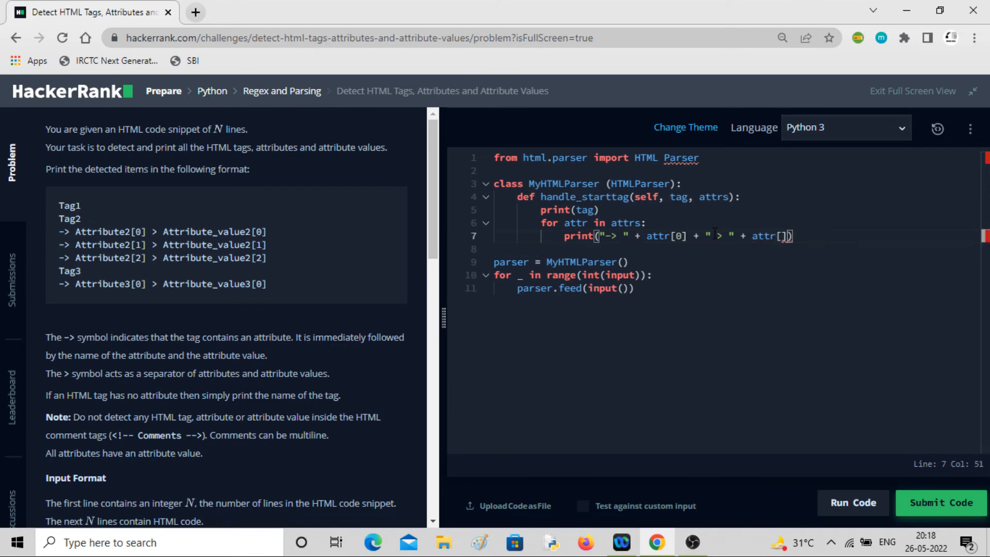
text(1)
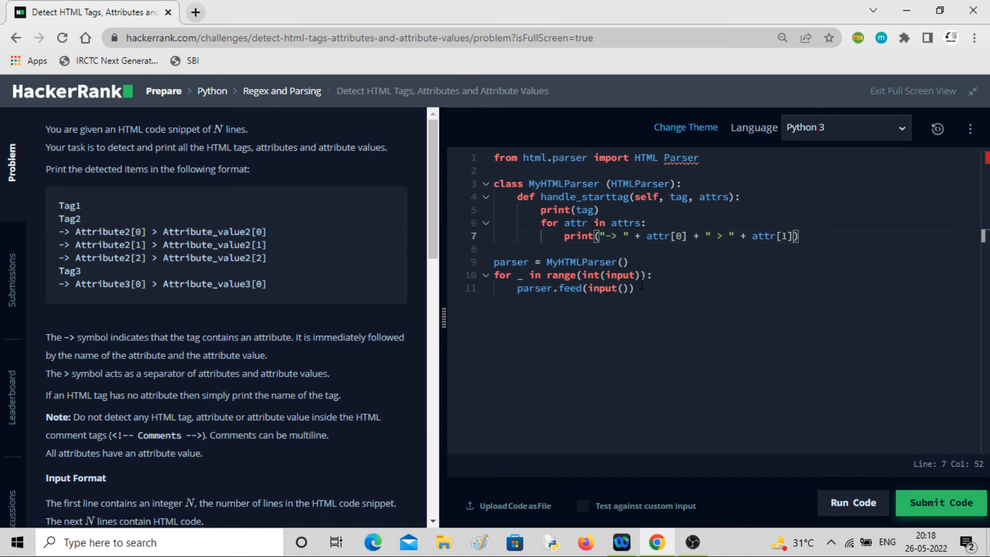
click(635, 288)
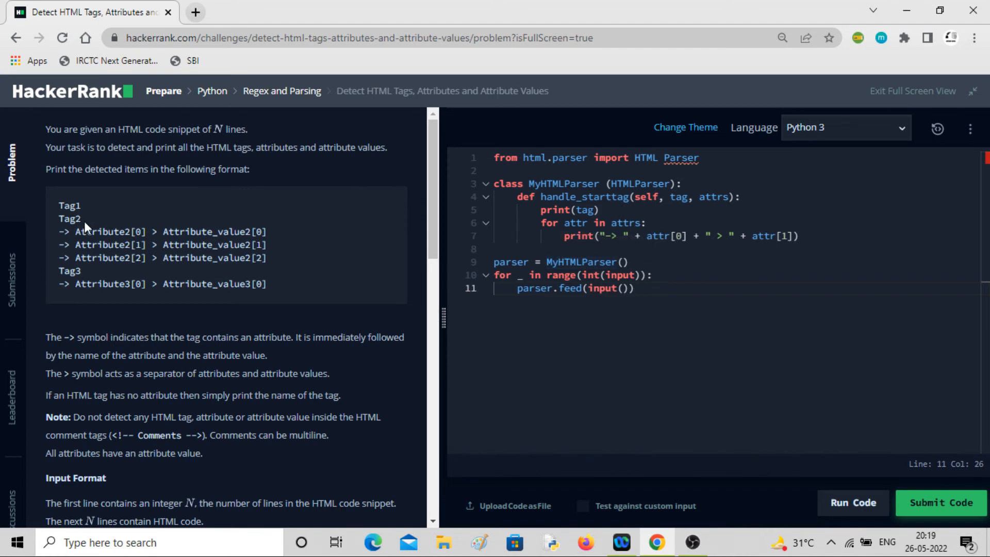
- Change 'HTML Parser' to 'HTMLParser' on the import line after scrolling the problem statement
scroll(down, 3)
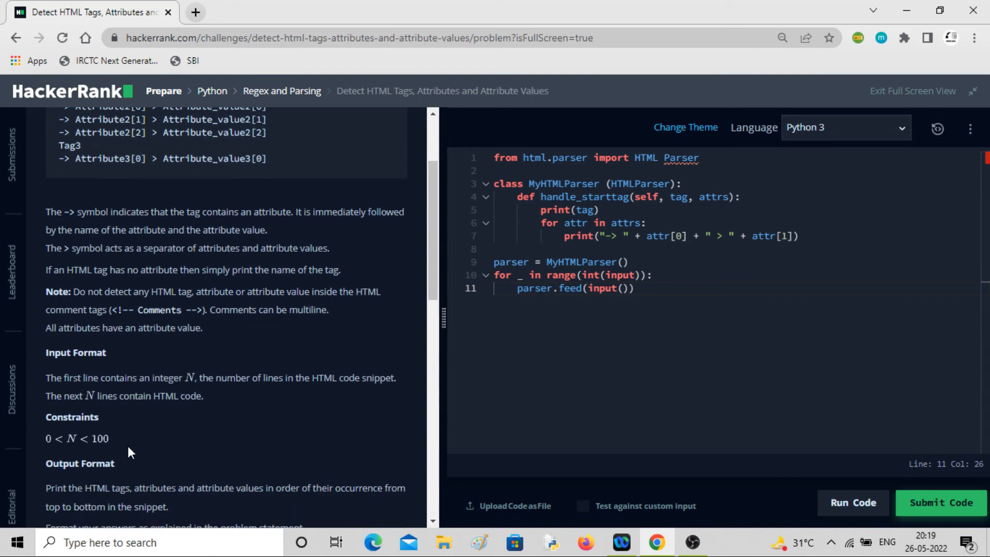
right_click(66, 373)
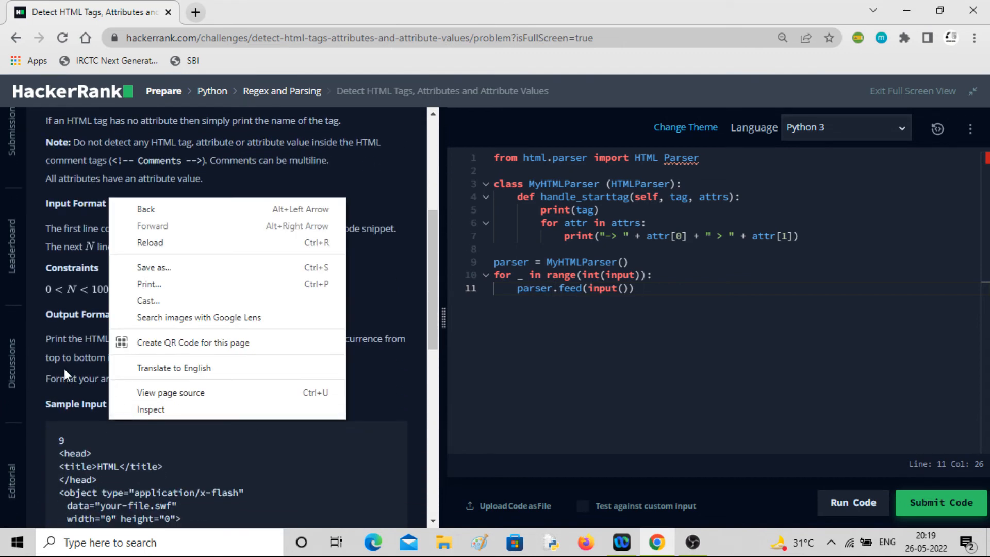
scroll(down, 3)
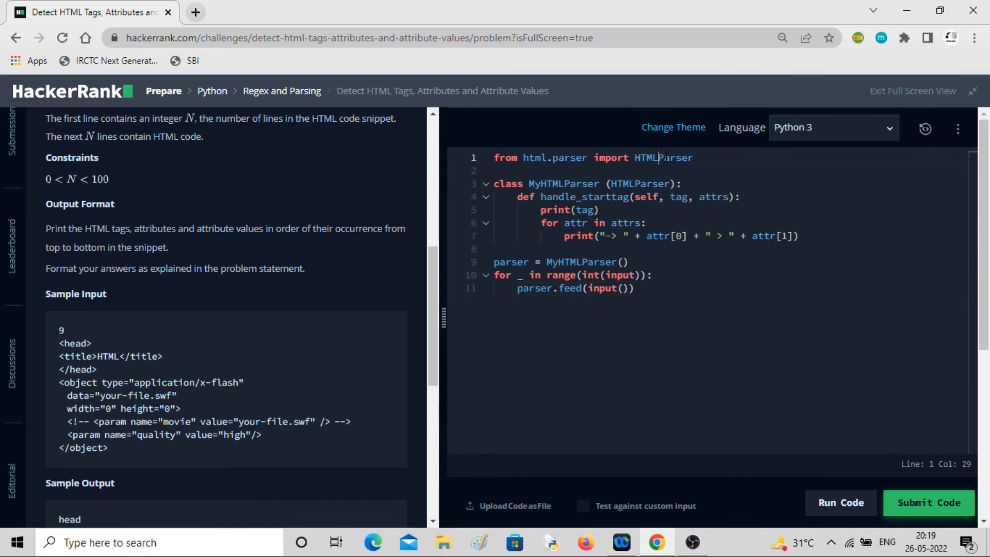
mouse_move(818, 314)
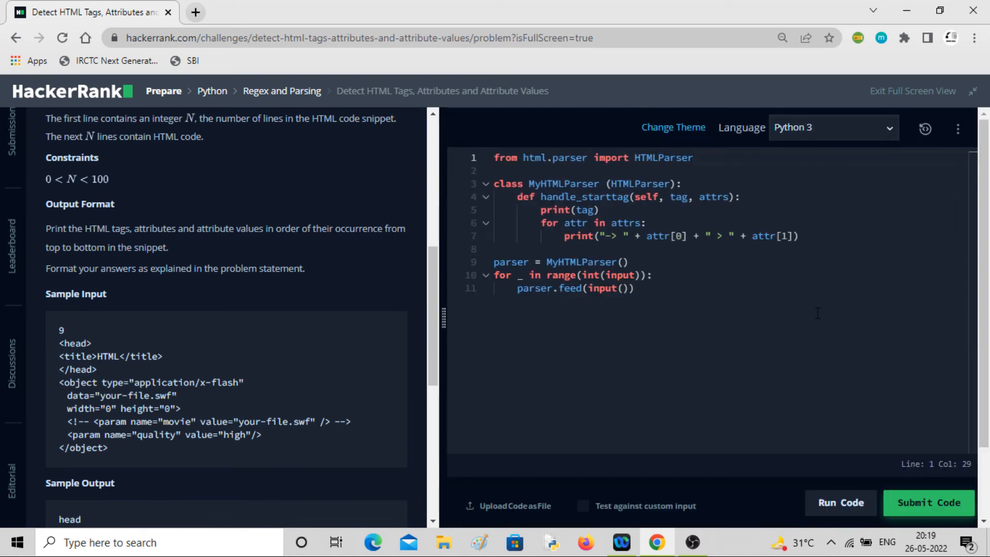
click(840, 502)
text(())
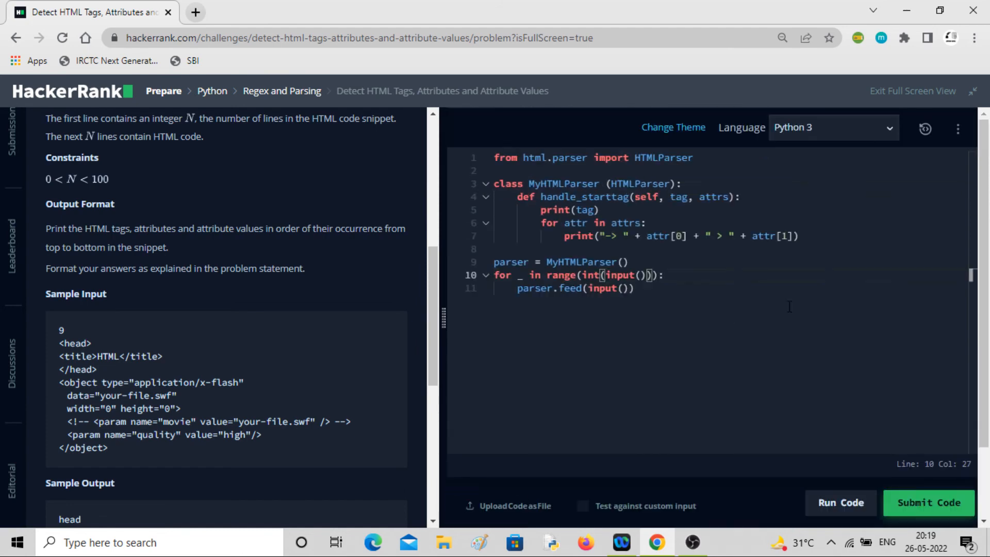
- Run the code and check the sample's data and height attributes against the attribute print expression
click(841, 503)
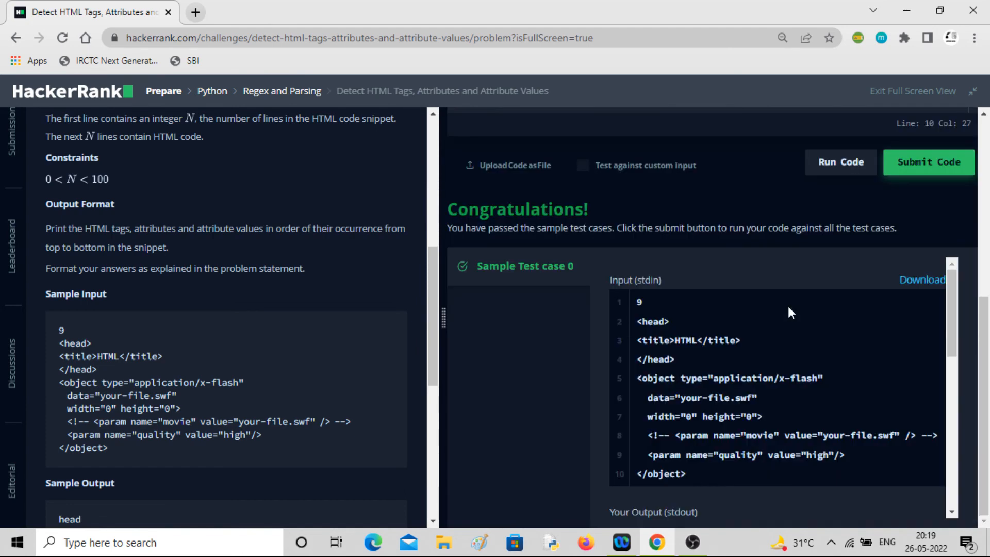
scroll(down, 3)
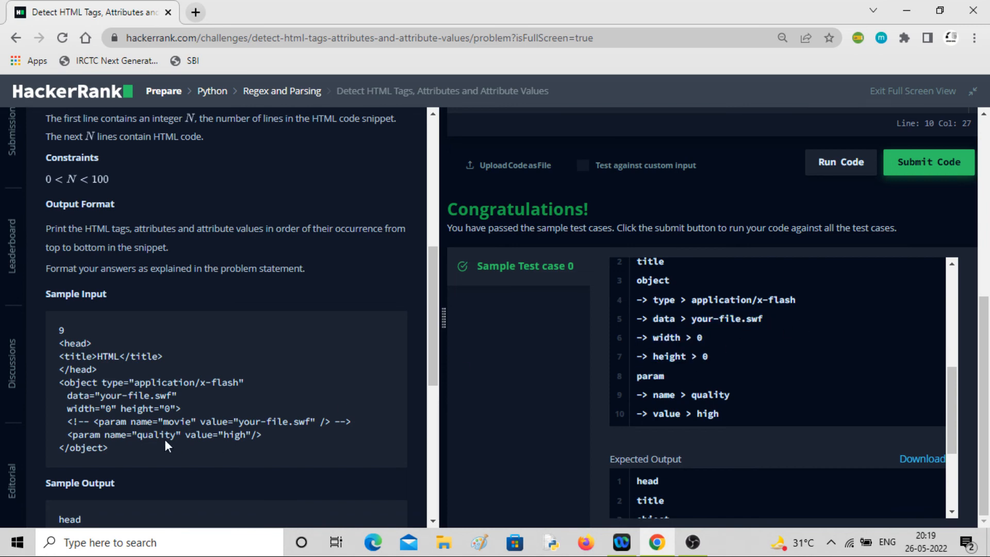
double_click(113, 382)
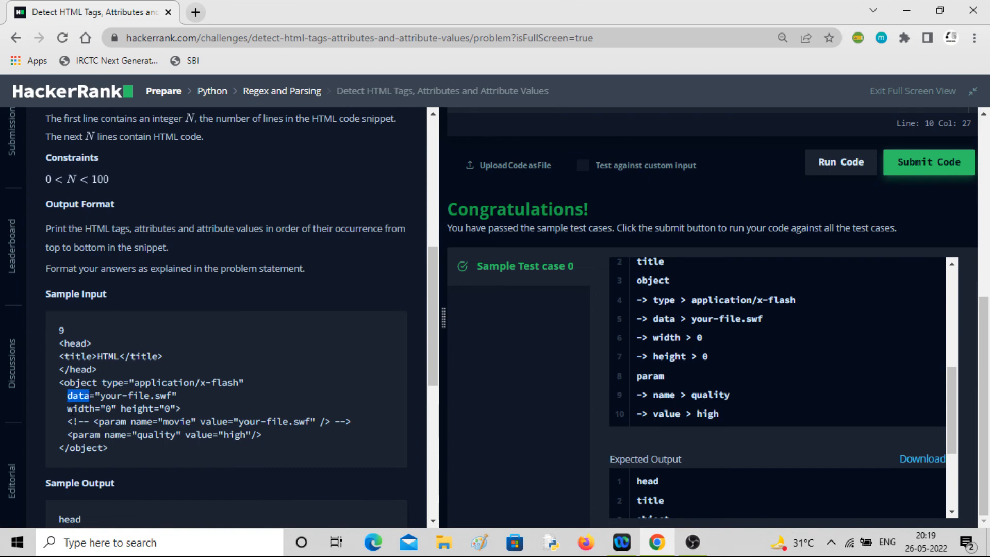
double_click(133, 408)
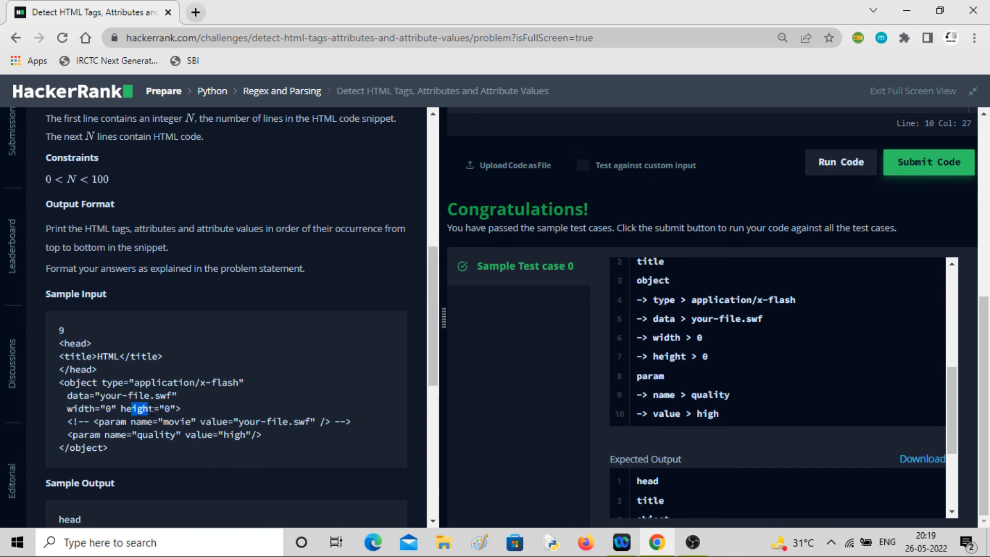
mouse_move(665, 386)
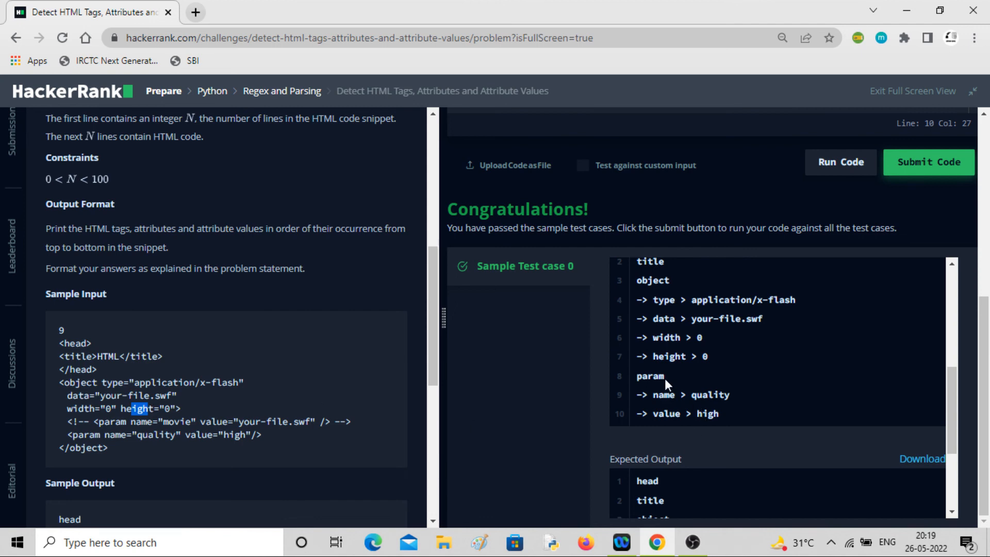
double_click(709, 395)
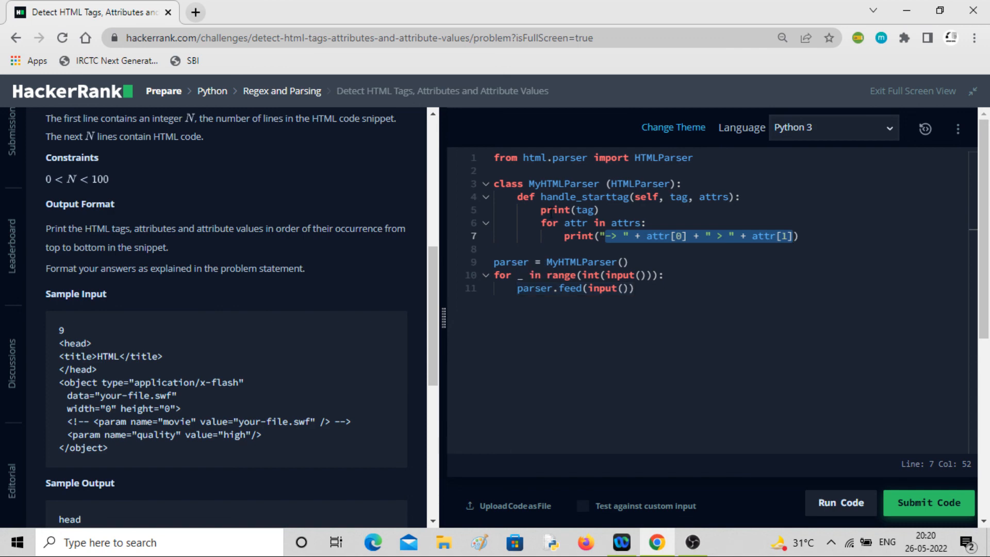
- Rerun the sample, then submit and confirm all test cases pass for 30 points
click(840, 501)
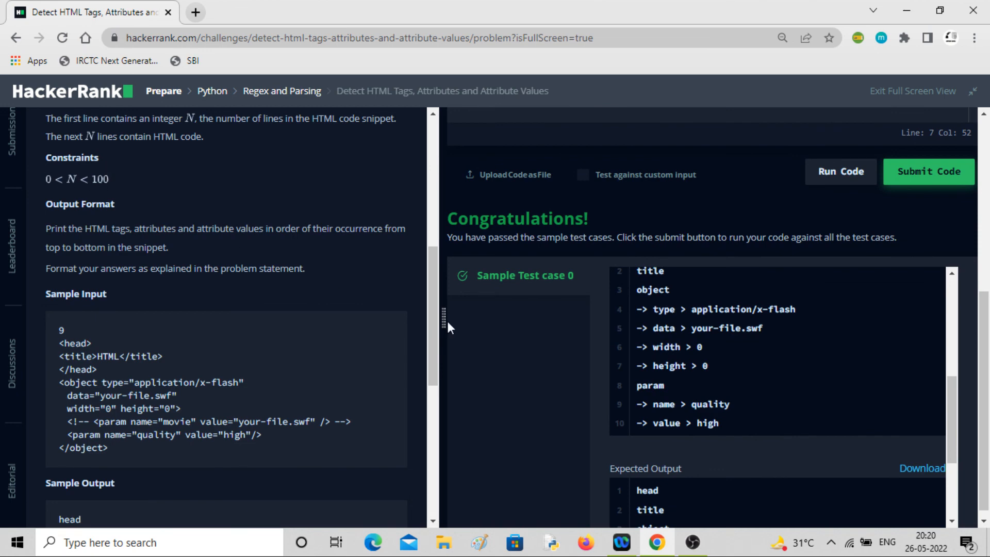
scroll(down, 3)
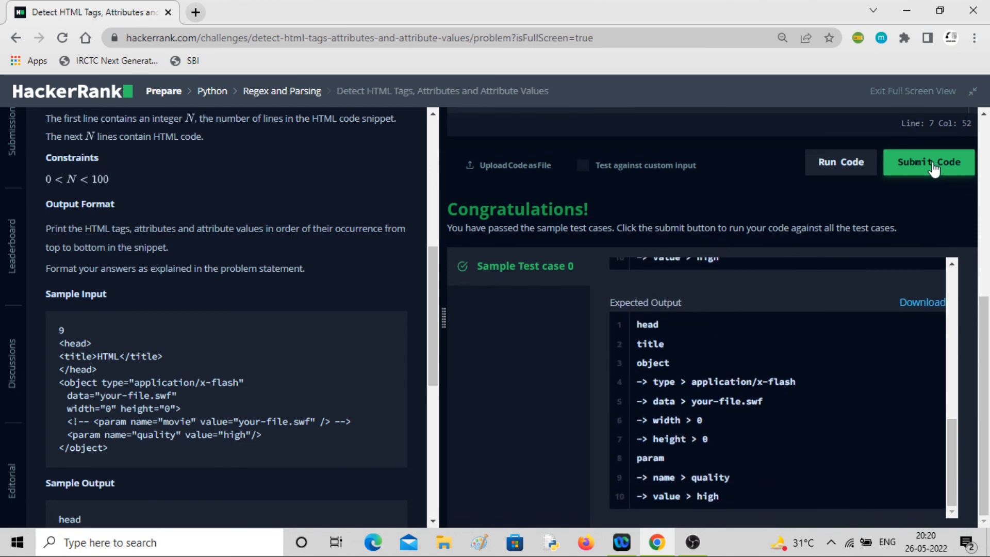
click(929, 161)
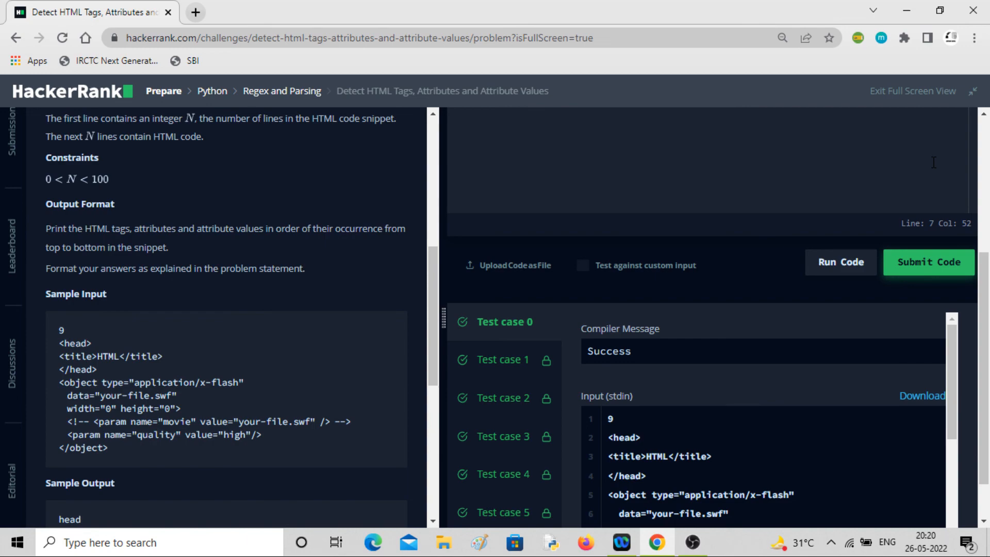
click(929, 262)
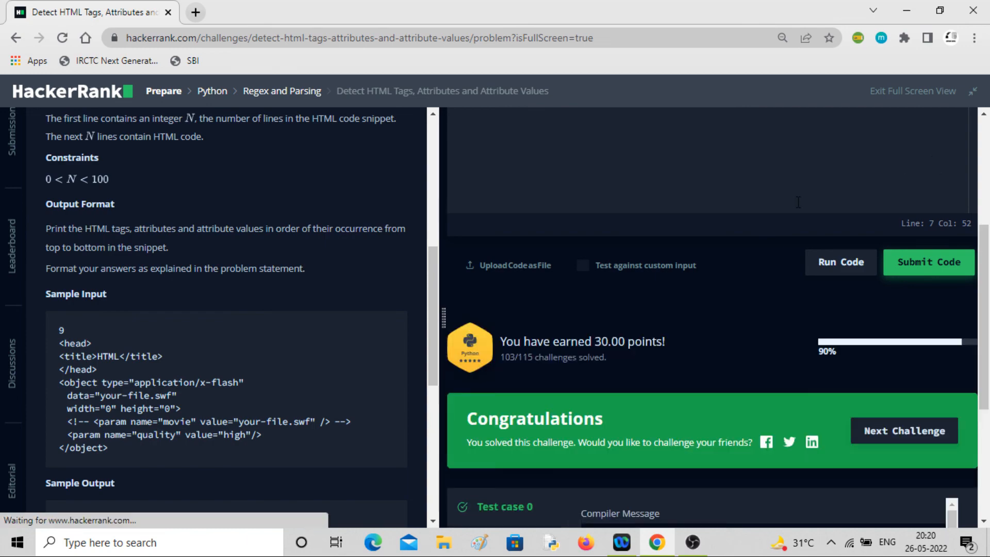